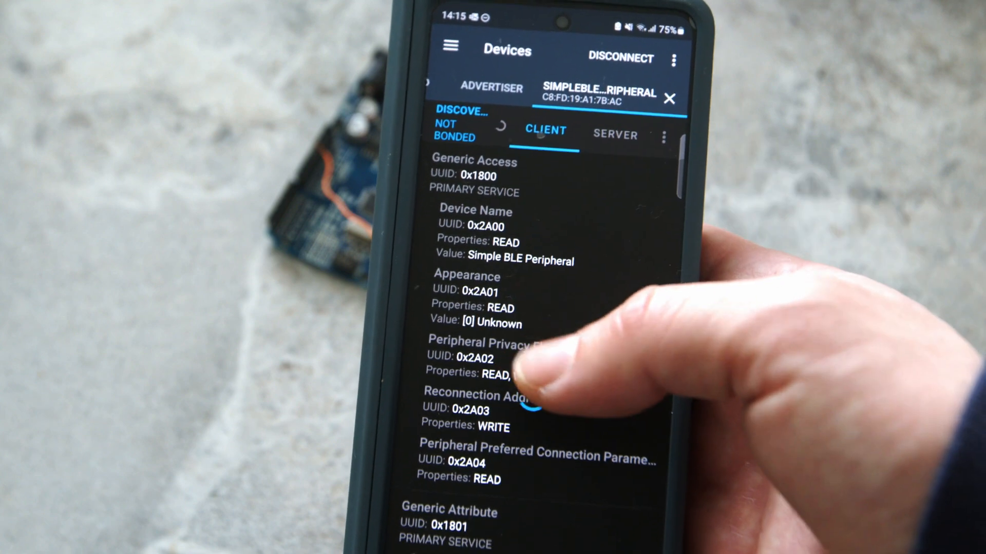
# Scroll through SimpleBLEPeripheral's services and characteristics in nRF Connect's CLIENT tab.
pyautogui.scroll(-3)
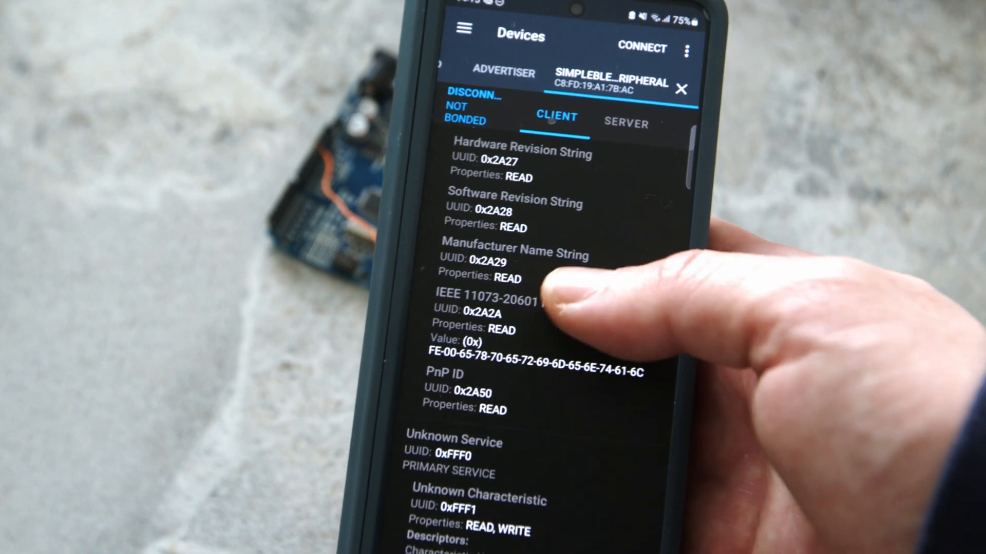
pyautogui.scroll(-3)
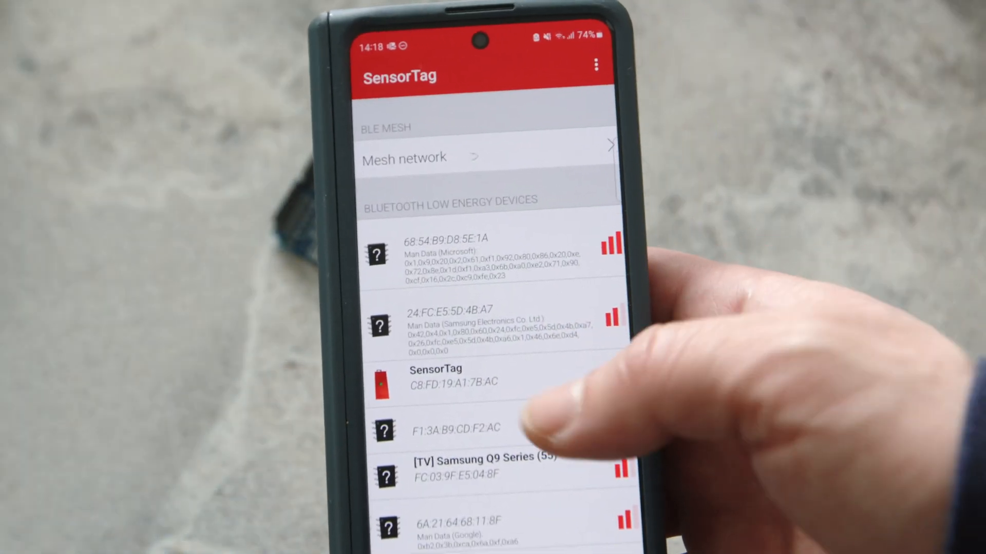
# Connect to the SensorTag device to list its services, Generic Access through Gyroscope.
pyautogui.click(440, 376)
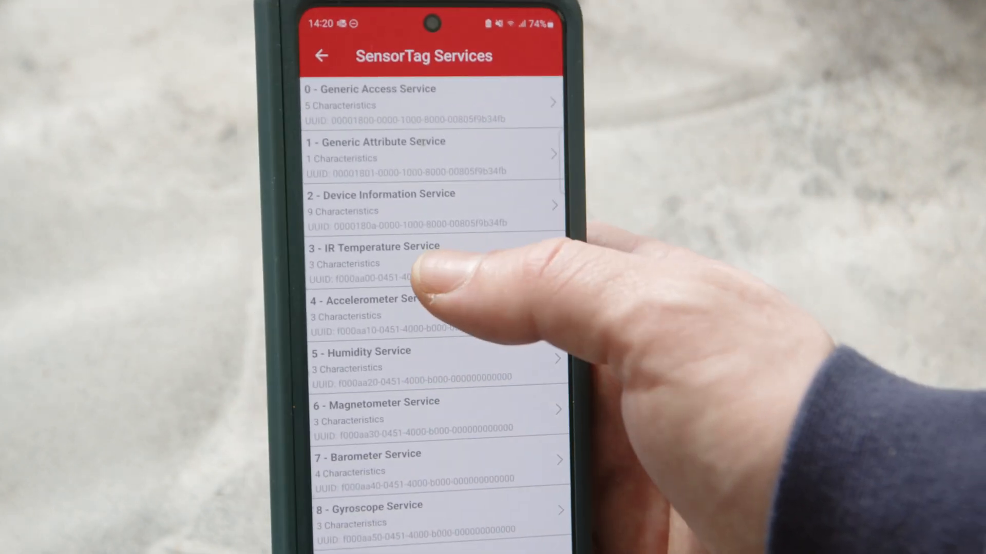
pyautogui.click(361, 358)
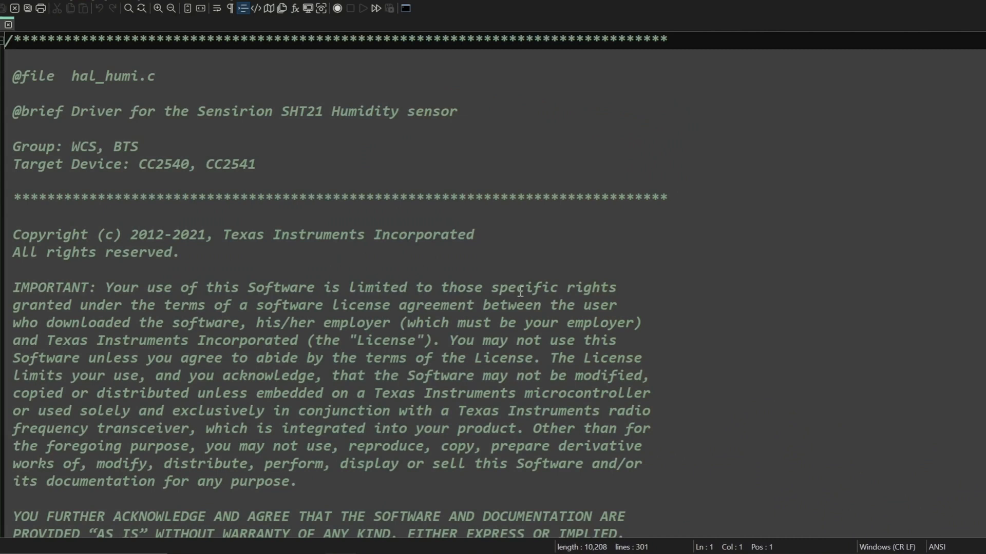
pyautogui.moveTo(275, 118)
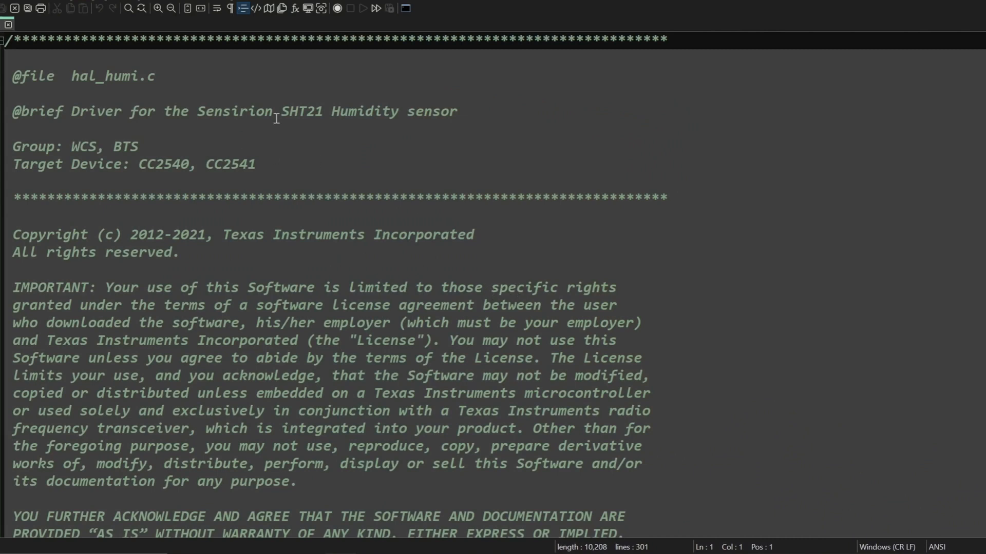
pyautogui.moveTo(308, 111); pyautogui.dragTo(399, 111)
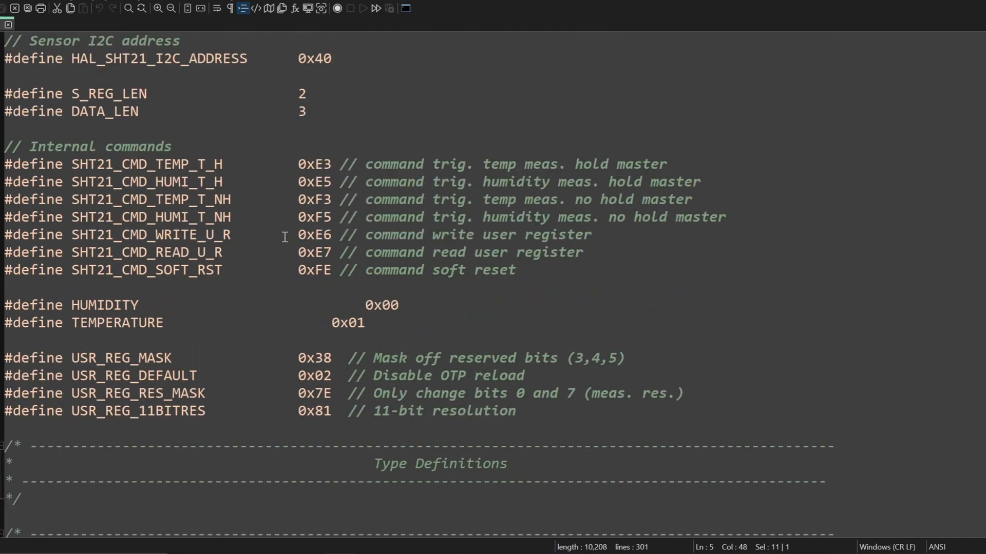
pyautogui.scroll(-3)
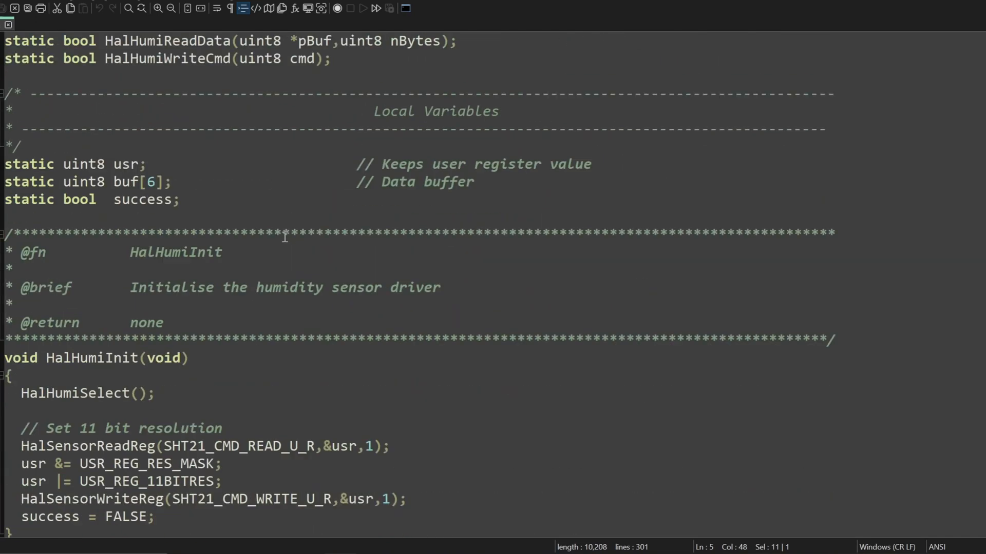
pyautogui.scroll(-3)
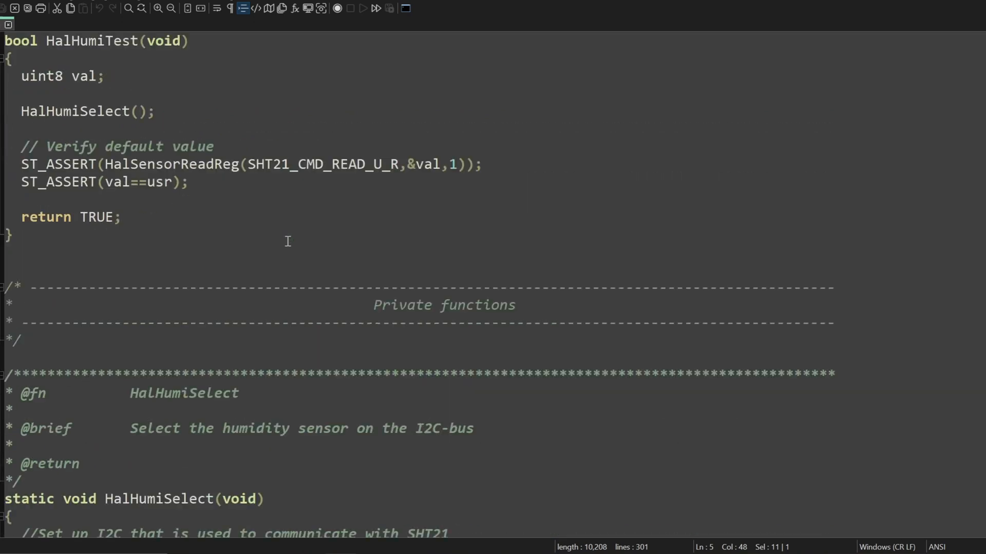
pyautogui.scroll(-3)
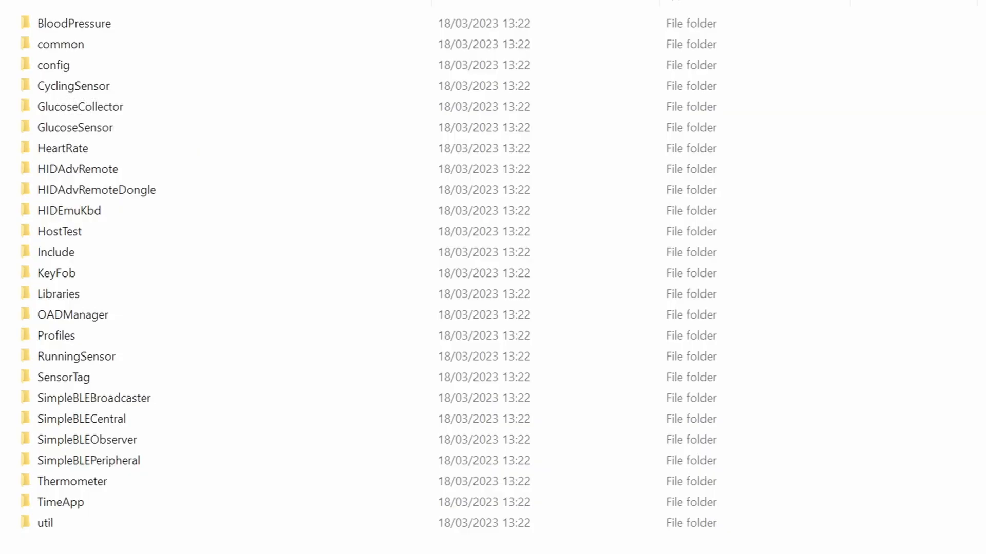
# Open the Thermometer folder from the sample projects list.
pyautogui.click(73, 481)
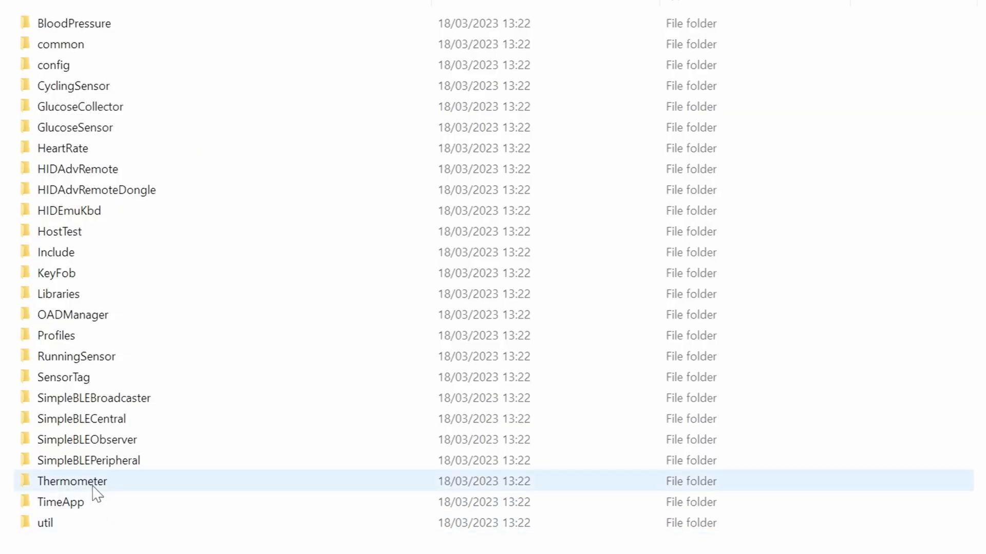
pyautogui.moveTo(73, 481)
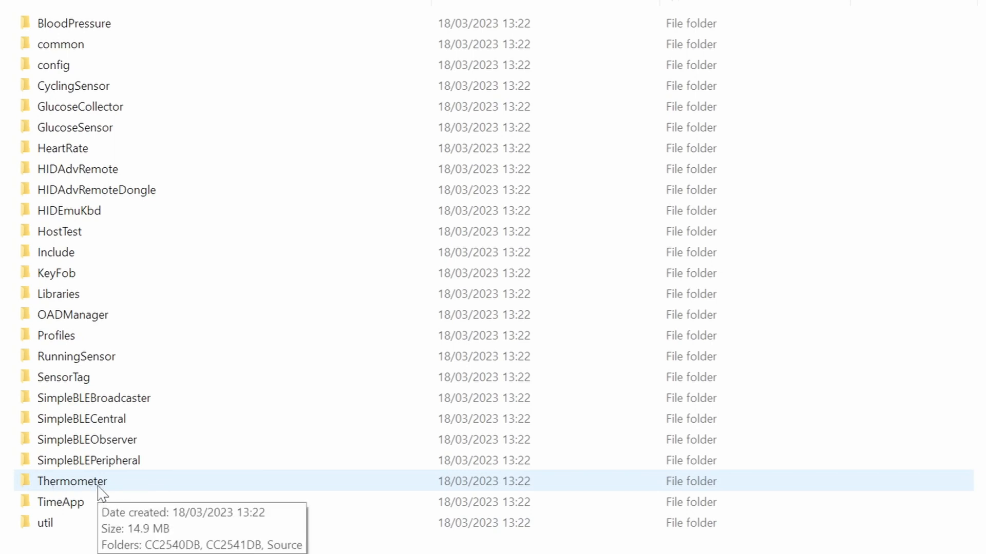
pyautogui.doubleClick(72, 481)
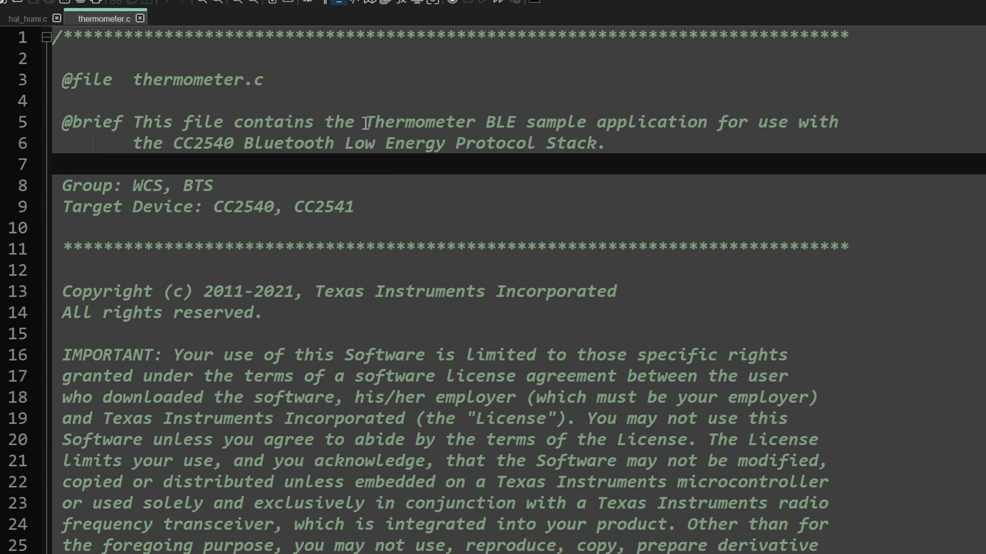
pyautogui.moveTo(368, 122); pyautogui.dragTo(675, 122)
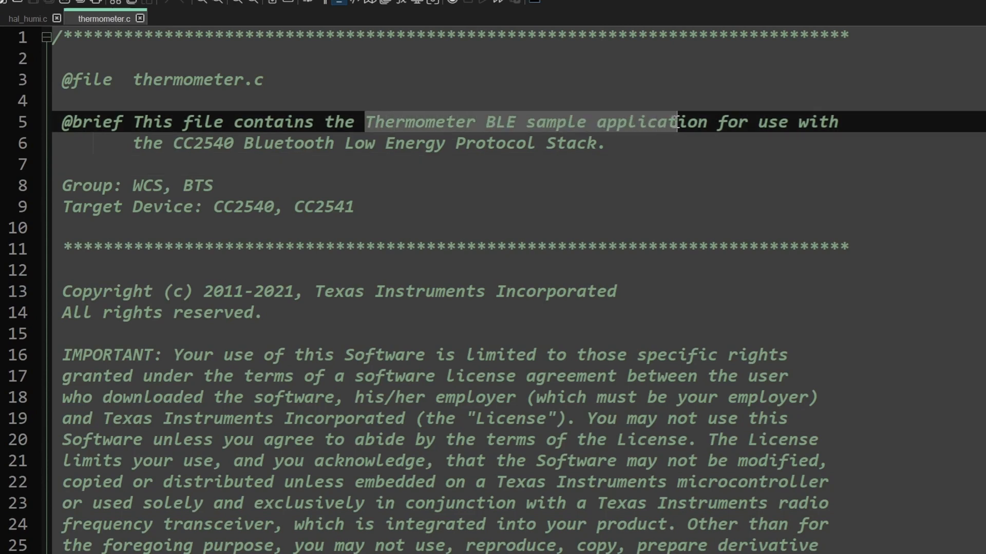
pyautogui.scroll(-3)
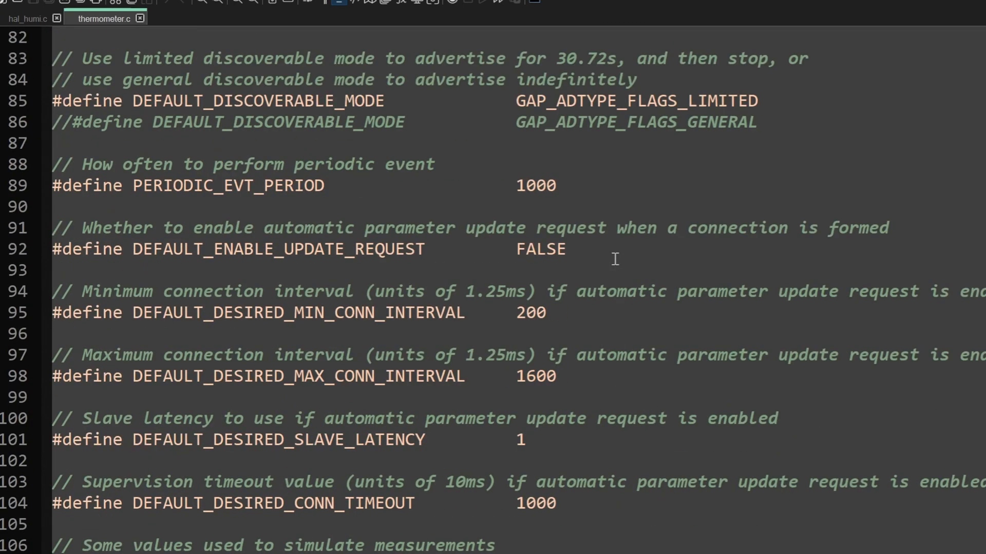
pyautogui.scroll(-3)
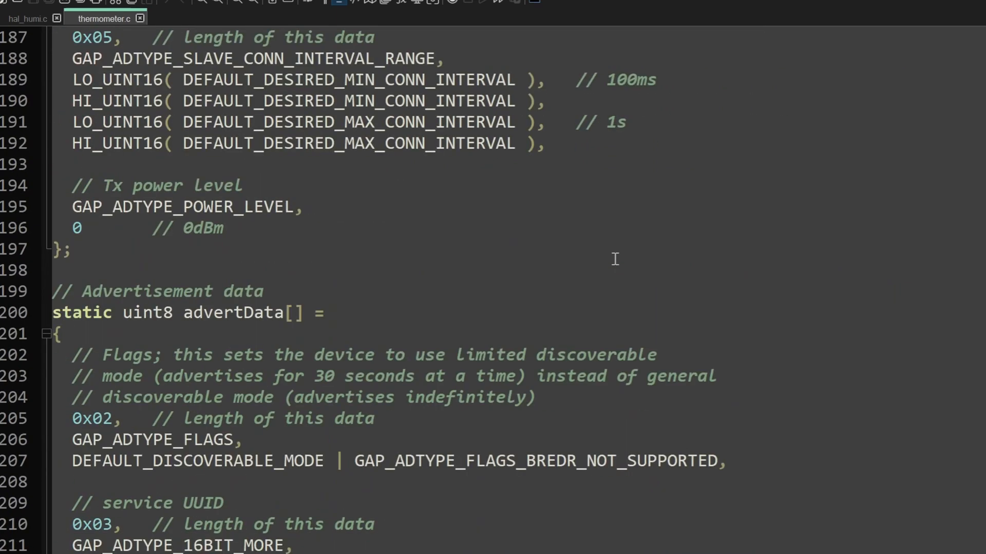
pyautogui.scroll(-3)
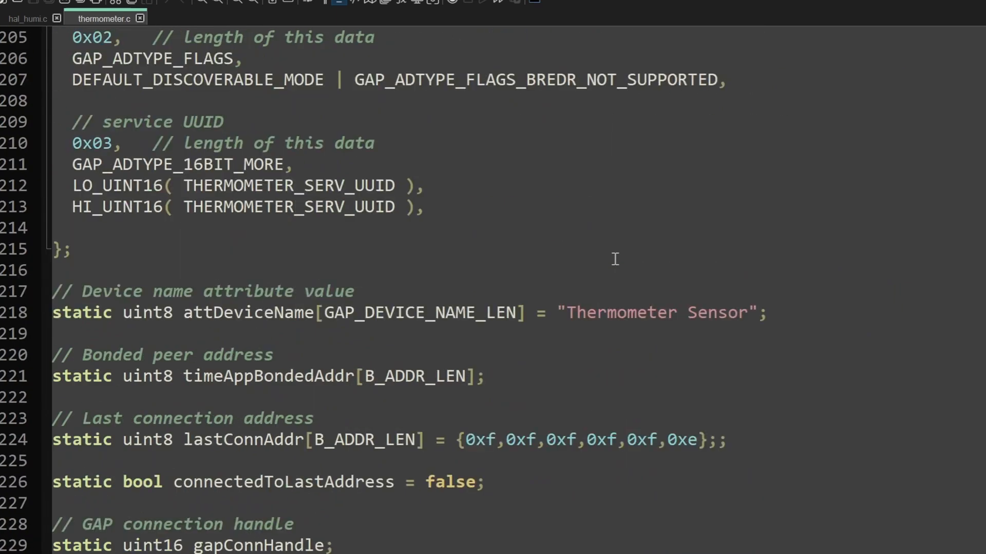
pyautogui.scroll(-3)
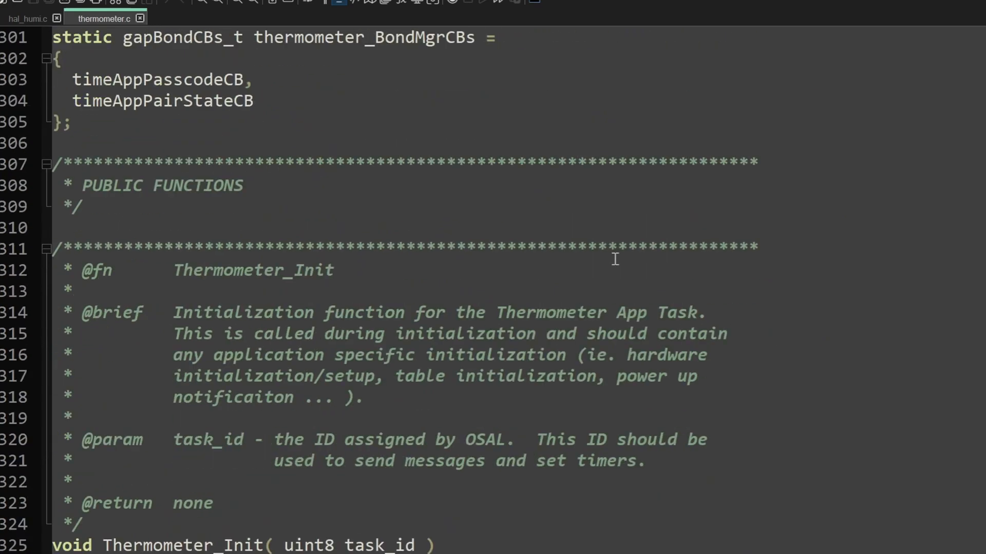
pyautogui.scroll(-3)
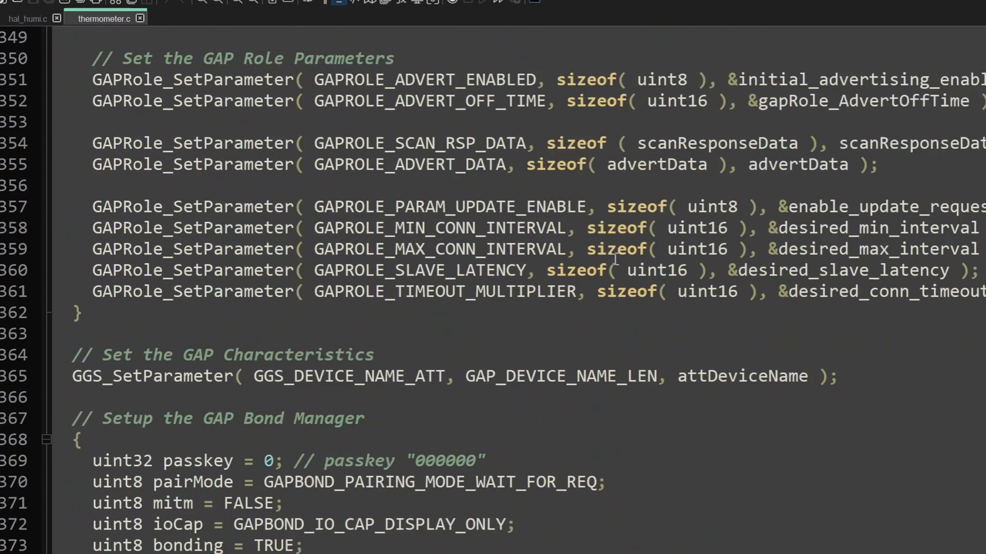
pyautogui.scroll(-3)
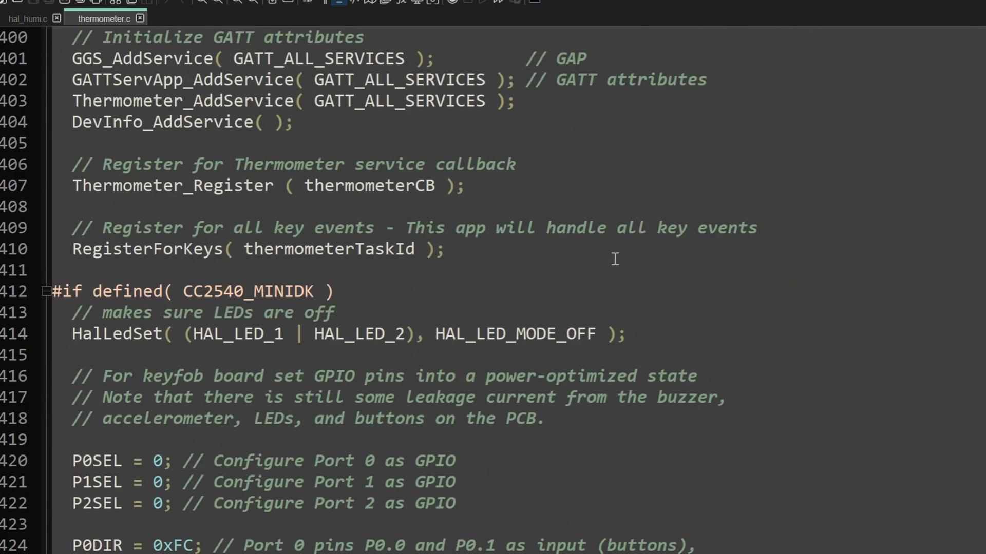
pyautogui.scroll(-3)
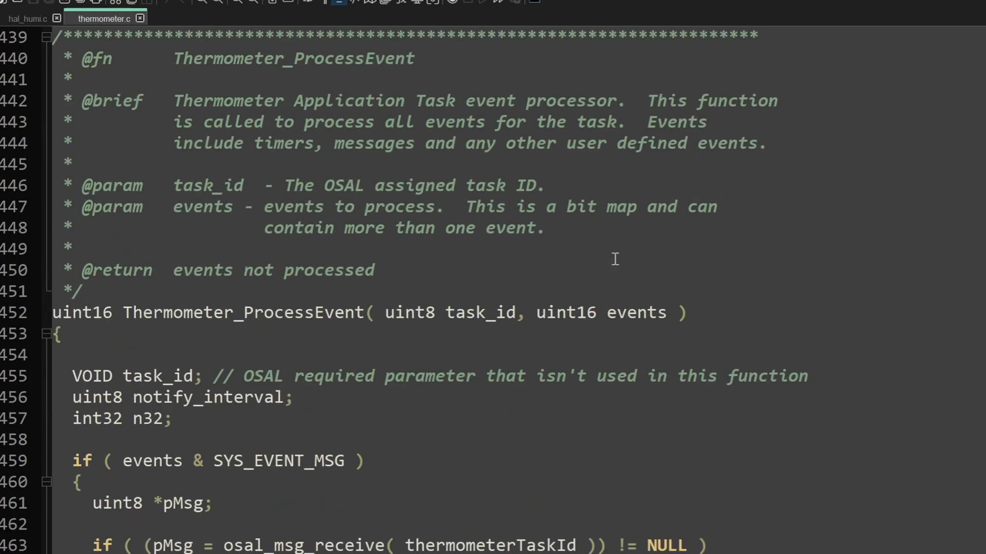
pyautogui.scroll(-3)
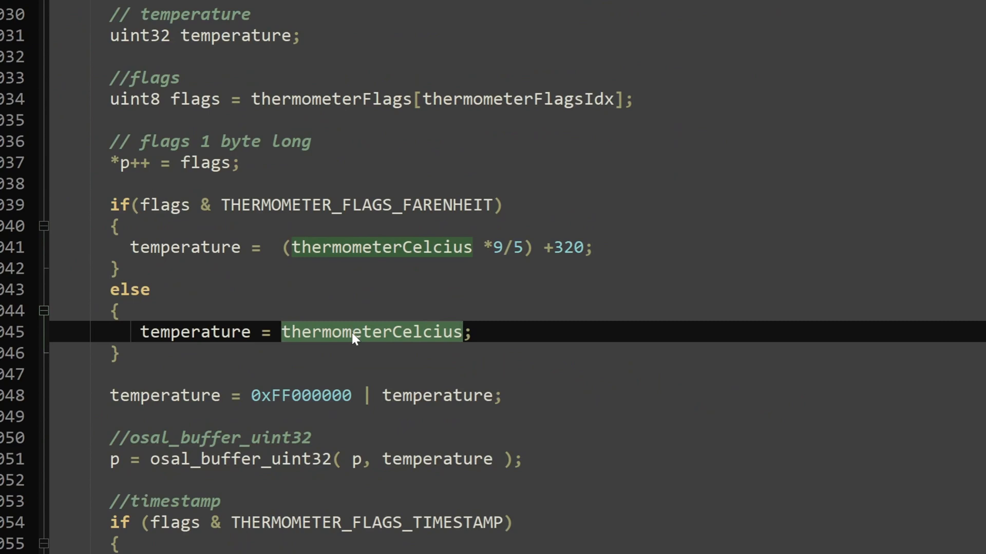
pyautogui.moveTo(336, 342)
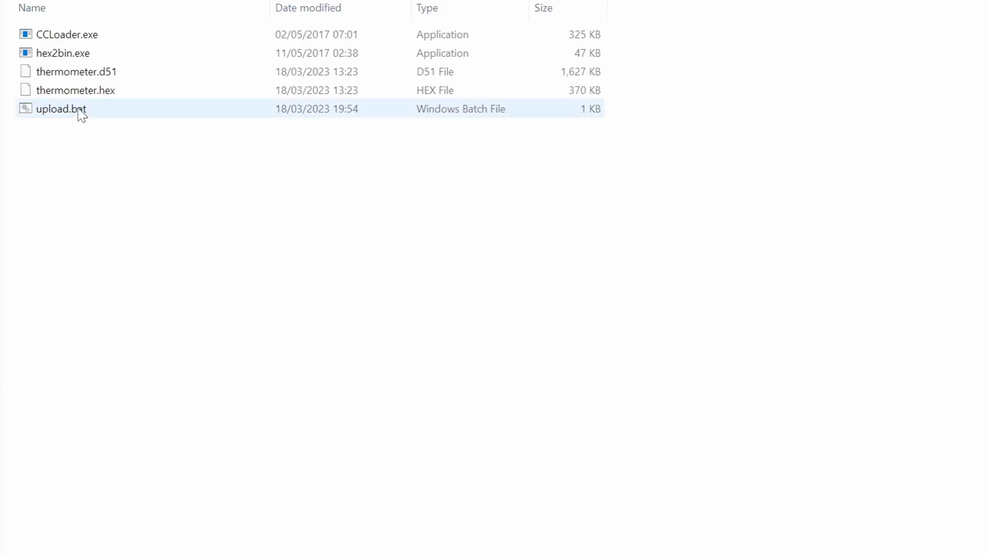
# Run upload.bat beside CCLoader.exe and thermometer.hex to flash the firmware.
pyautogui.doubleClick(62, 109)
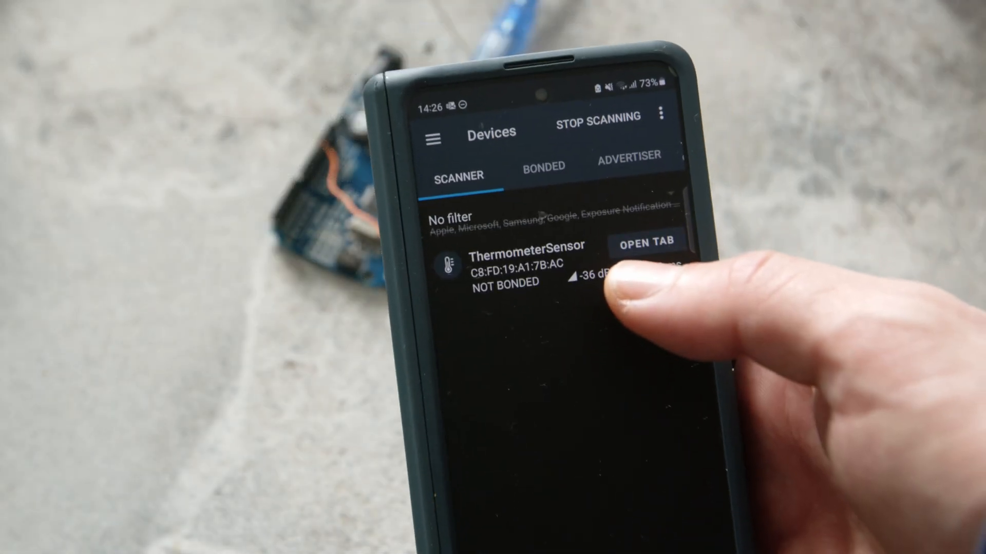
# Stop the nRF Connect scan and open the ThermometerSensor device tab.
pyautogui.click(596, 117)
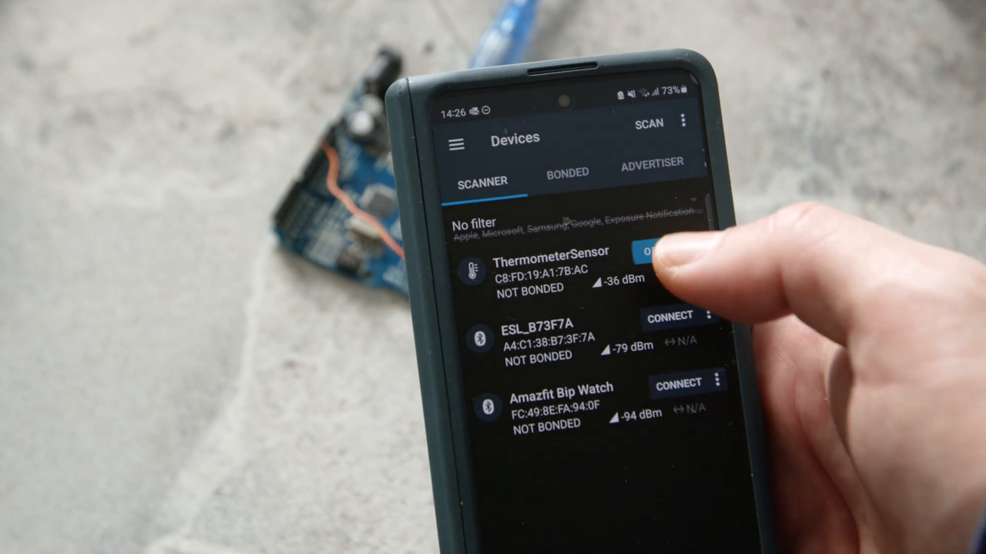
pyautogui.click(650, 253)
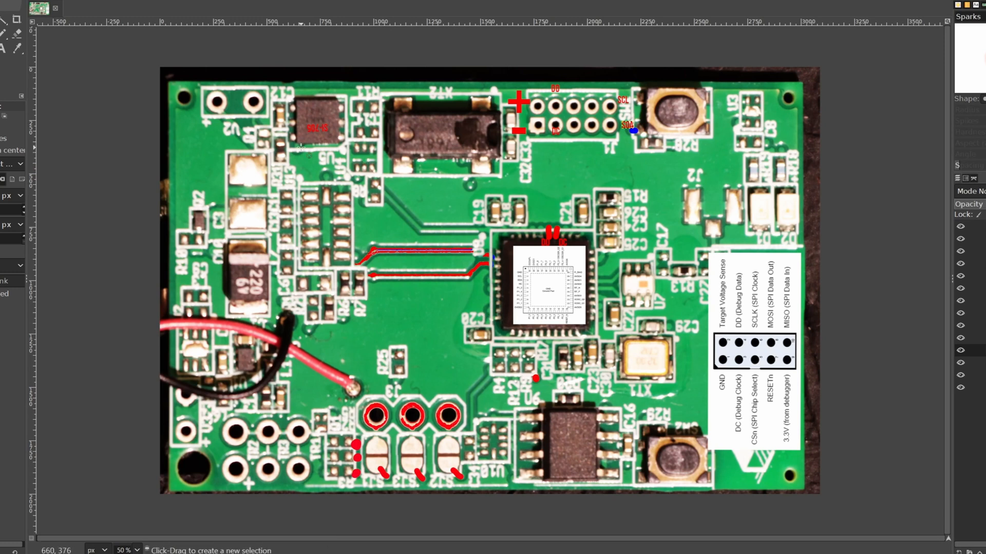
pyautogui.moveTo(300, 102)
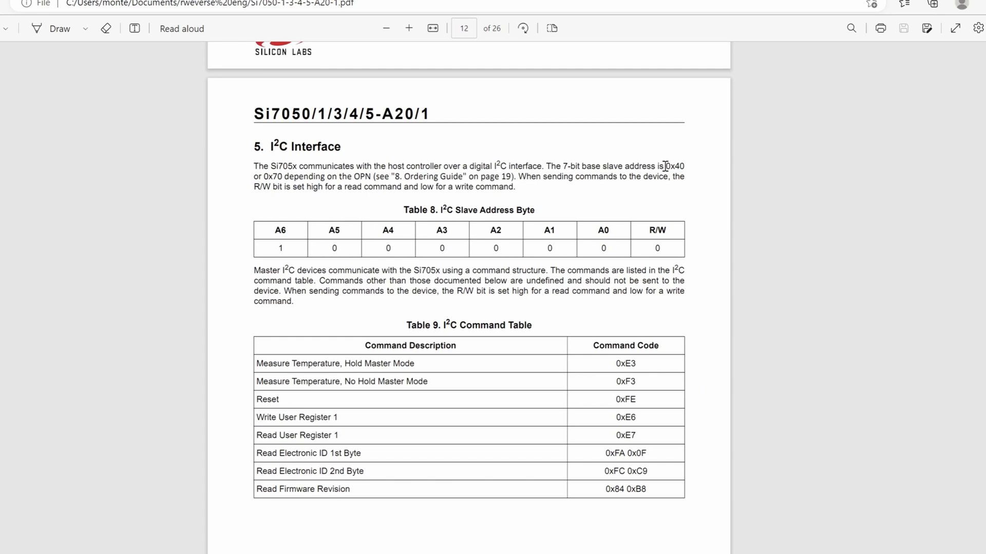
pyautogui.doubleClick(671, 166)
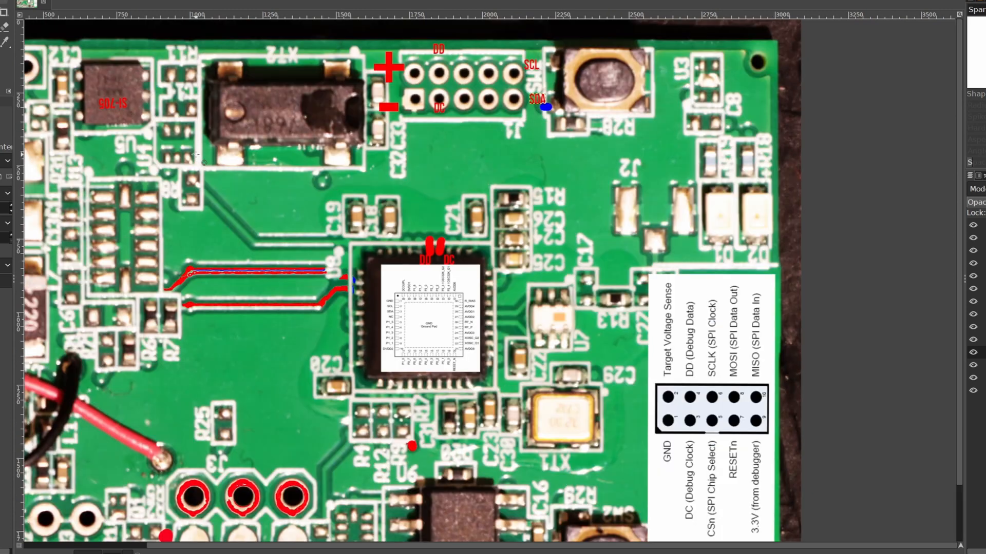
pyautogui.moveTo(305, 351)
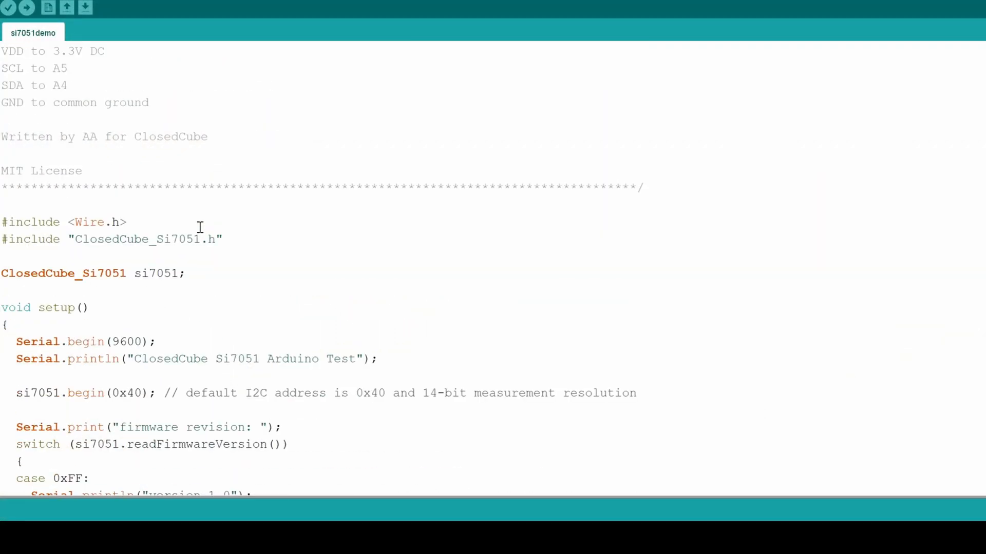
# Verify the si7051demo sketch so the compiler output appears below the code.
pyautogui.click(26, 8)
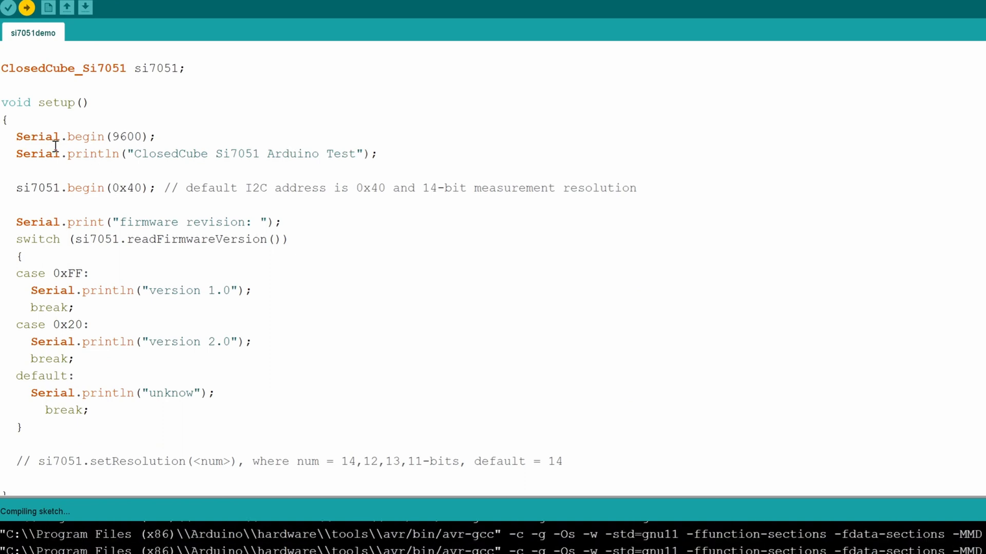
pyautogui.click(78, 8)
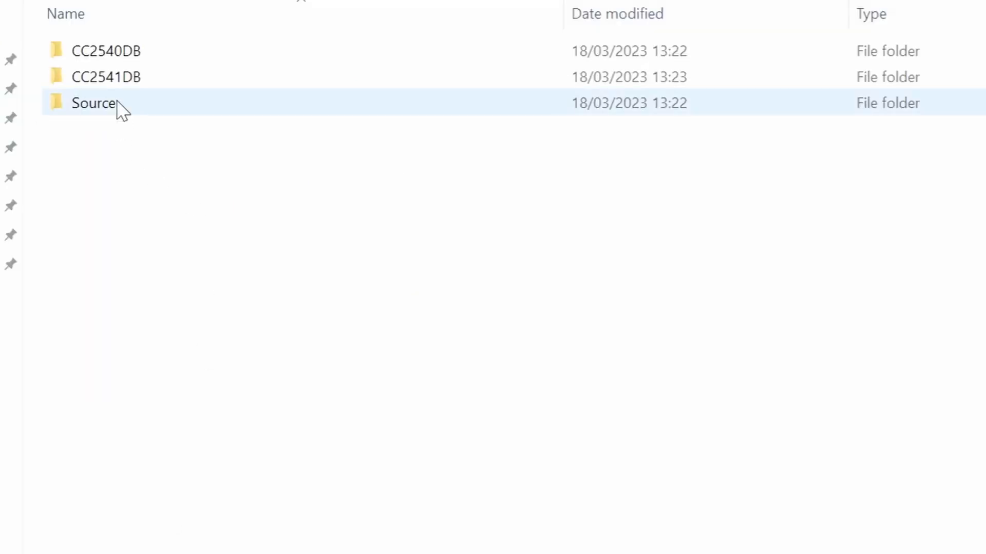
# Enter the Source folder and rename hal_humi.c and hal_humi.h to Si705.c and Si705.h.
pyautogui.doubleClick(93, 103)
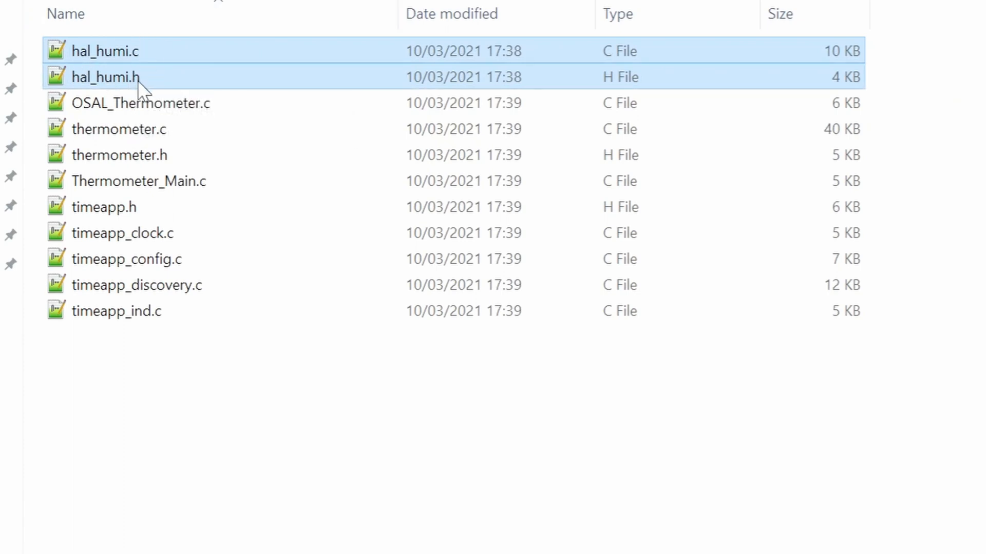
pyautogui.moveTo(122, 51)
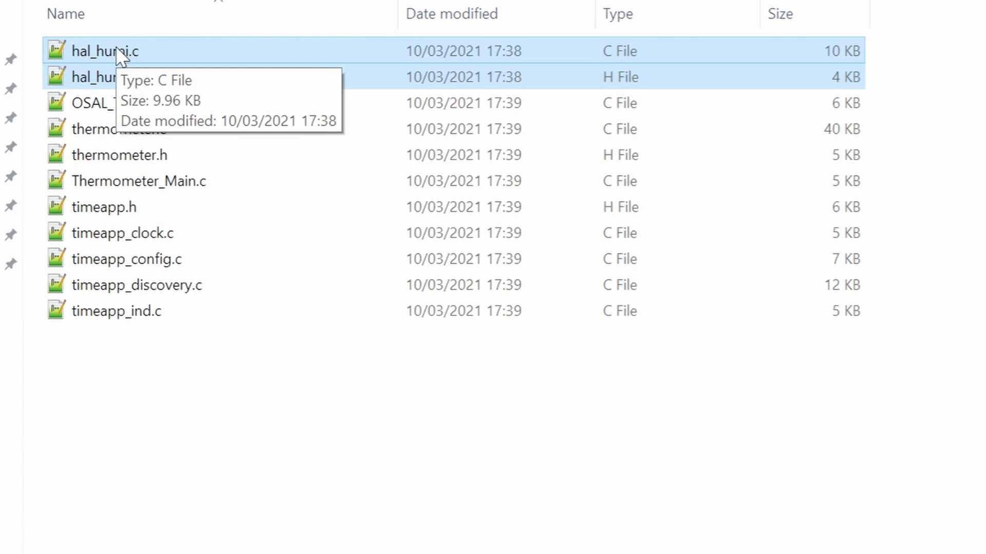
pyautogui.write('Si705.c')
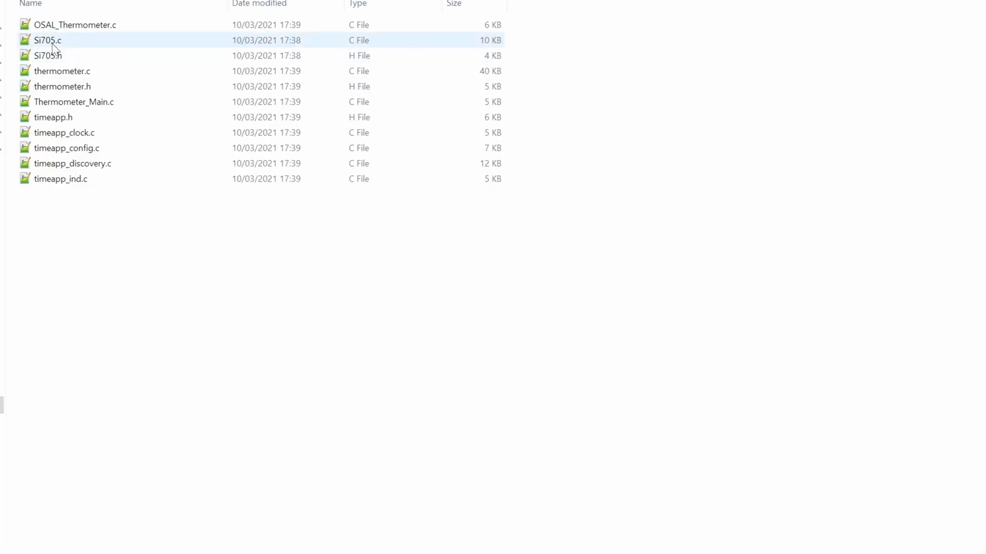
# Open Si705.c in Notepad++ and replace hal_humi with Si705 in its first #include.
pyautogui.doubleClick(48, 39)
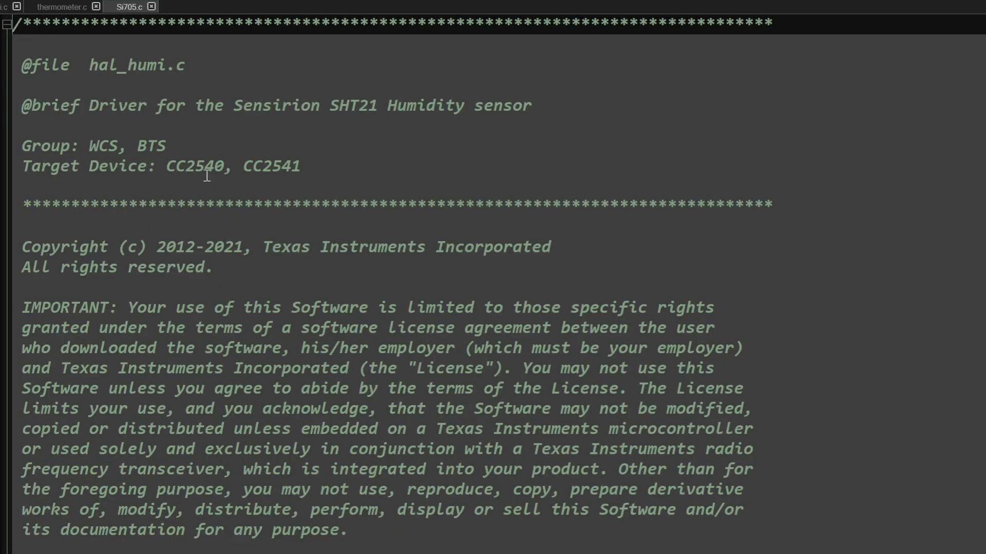
pyautogui.scroll(-3)
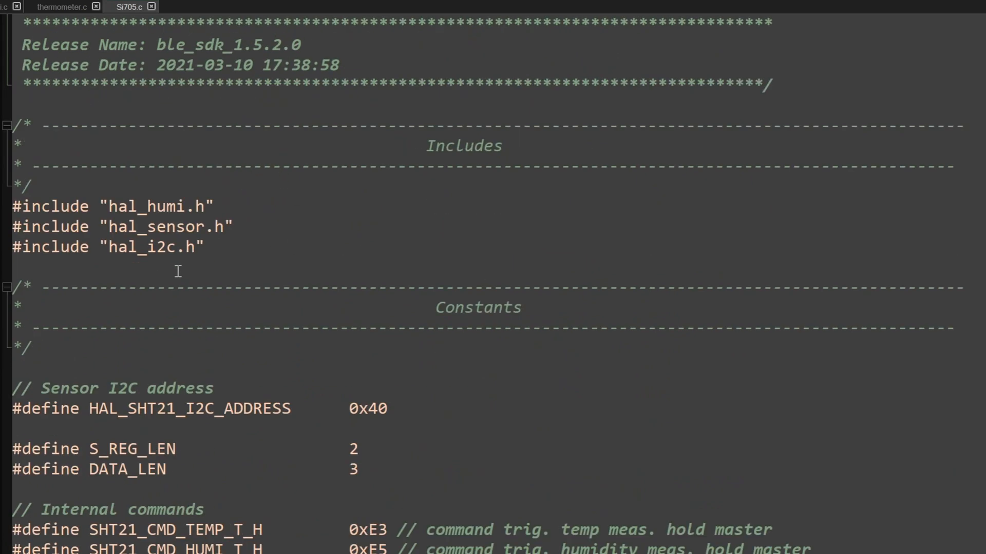
pyautogui.click(167, 246)
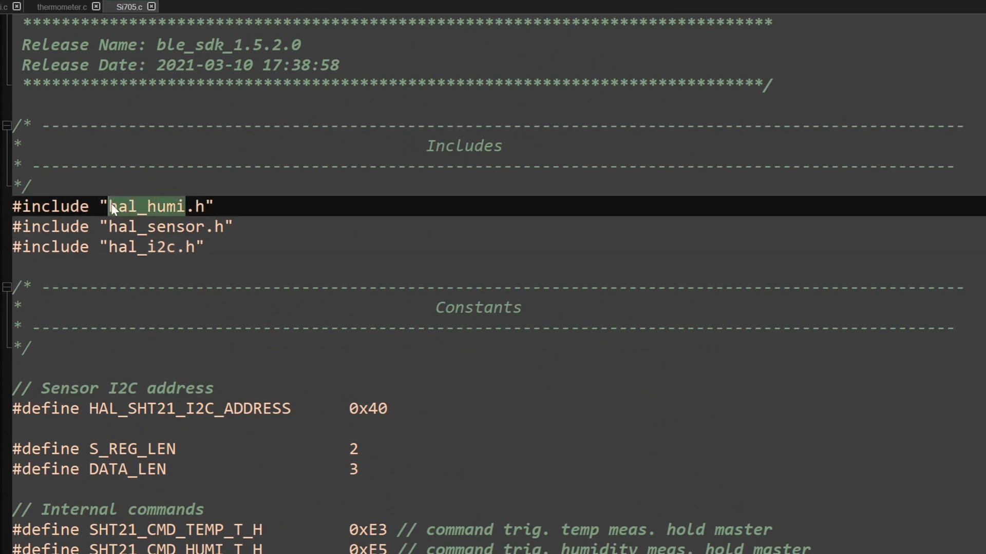
pyautogui.write('Si')
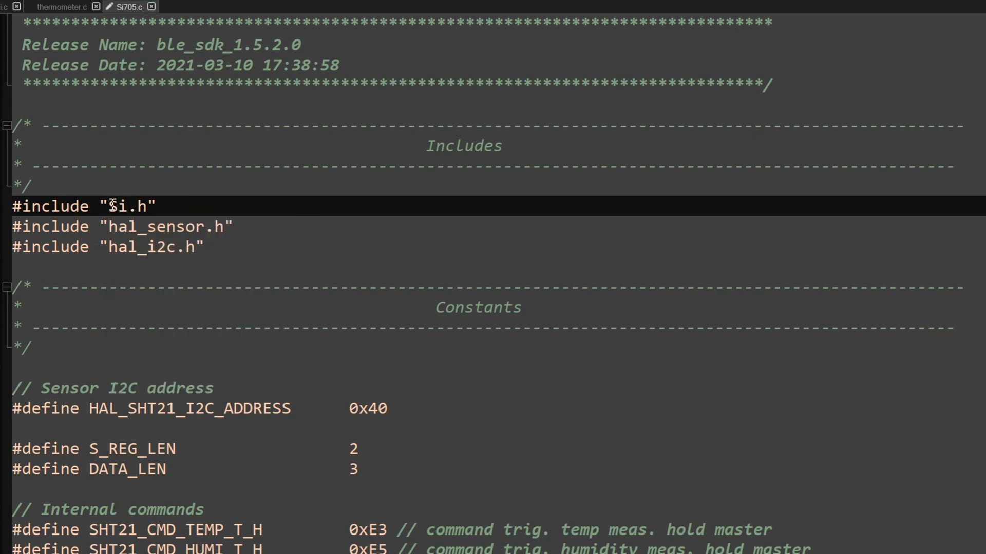
pyautogui.write('705')
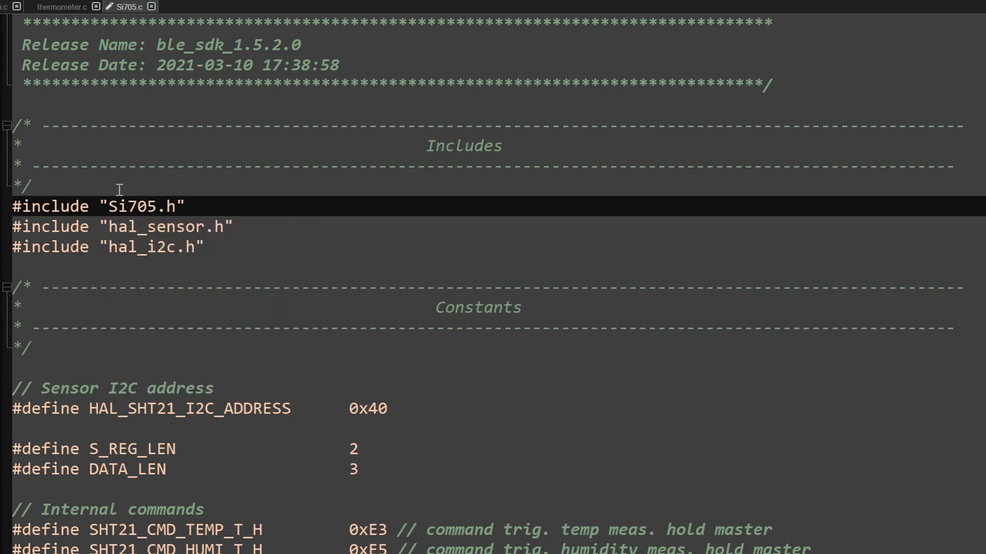
pyautogui.scroll(-3)
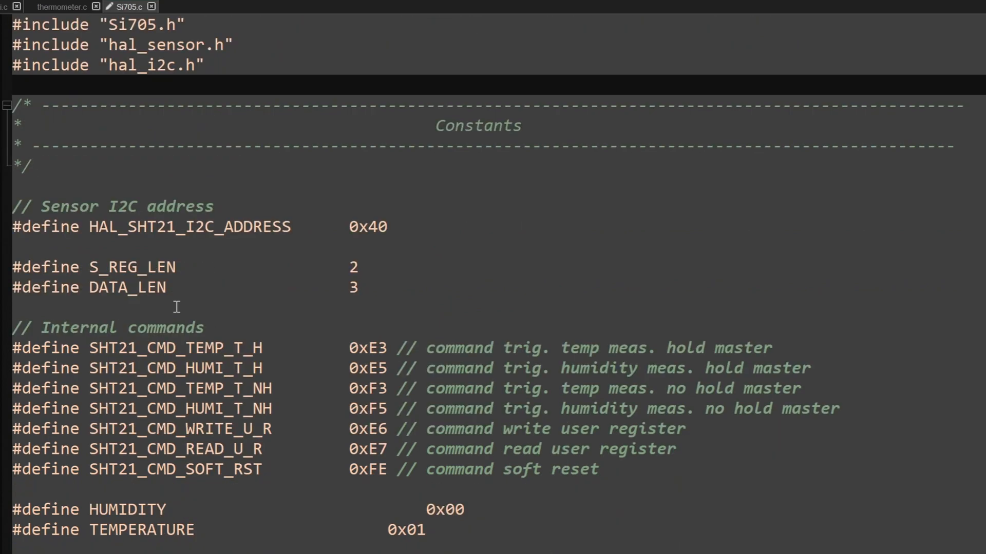
pyautogui.scroll(-3)
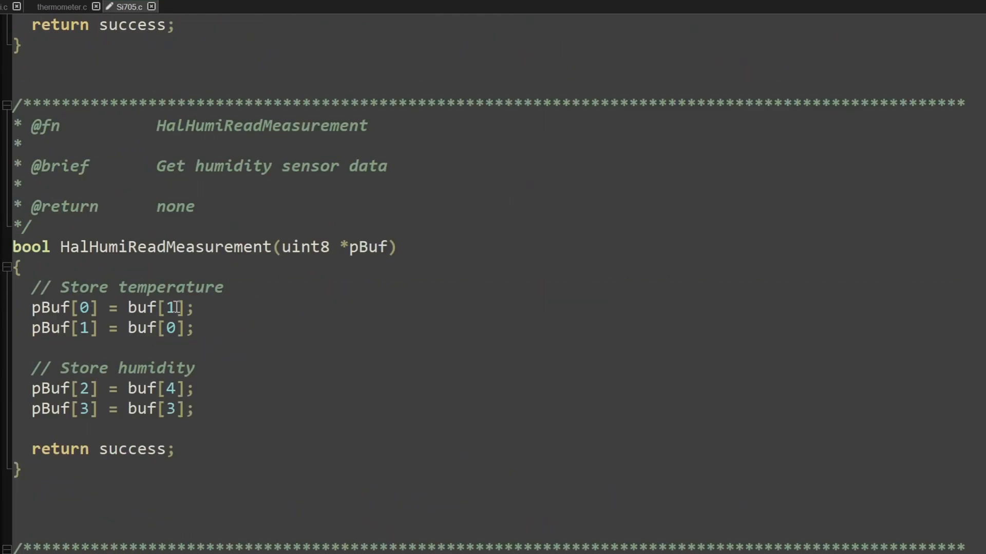
pyautogui.scroll(-3)
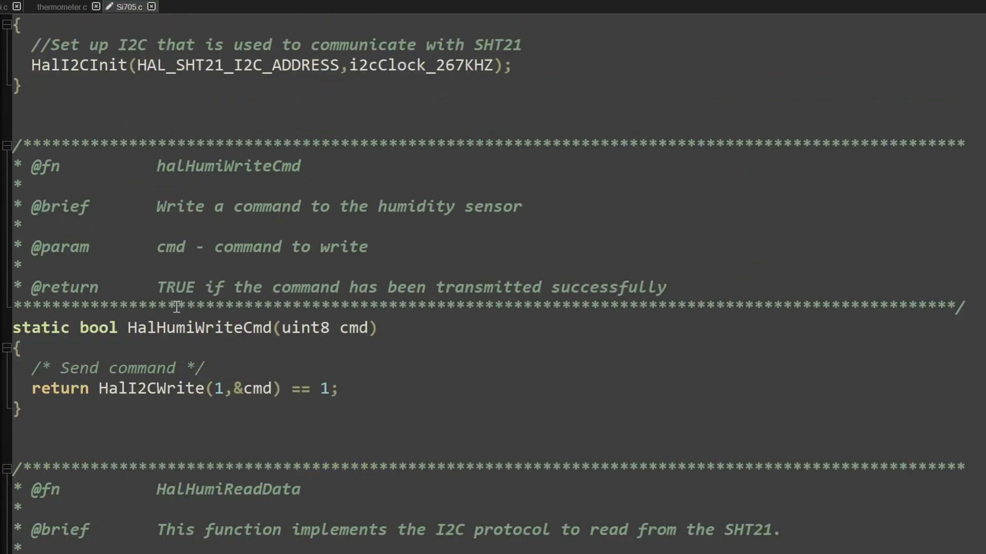
pyautogui.scroll(-3)
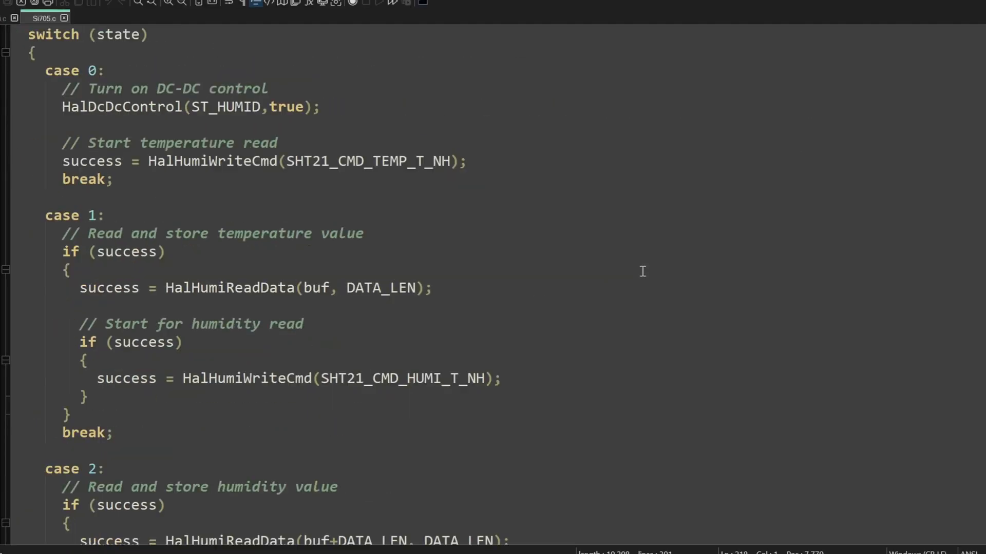
pyautogui.scroll(-3)
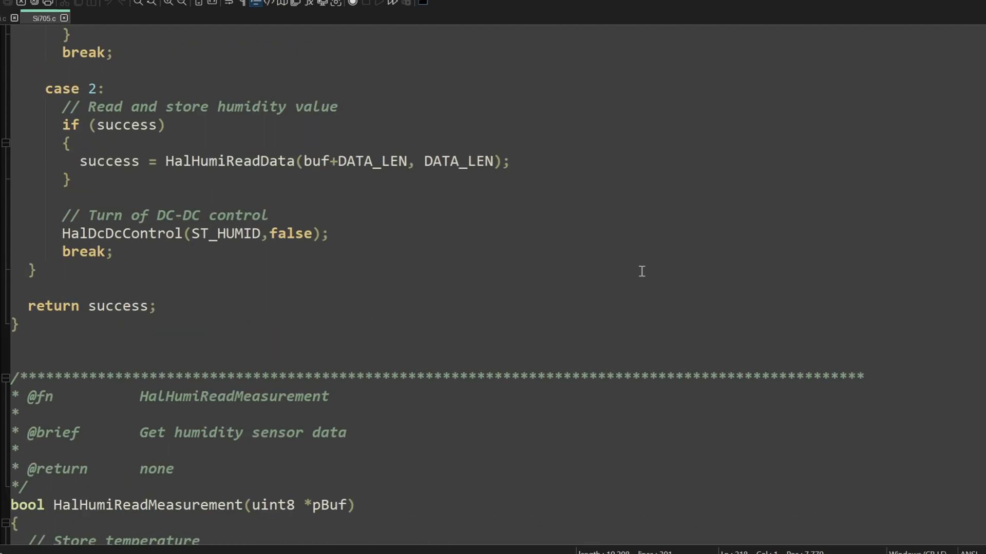
pyautogui.scroll(-3)
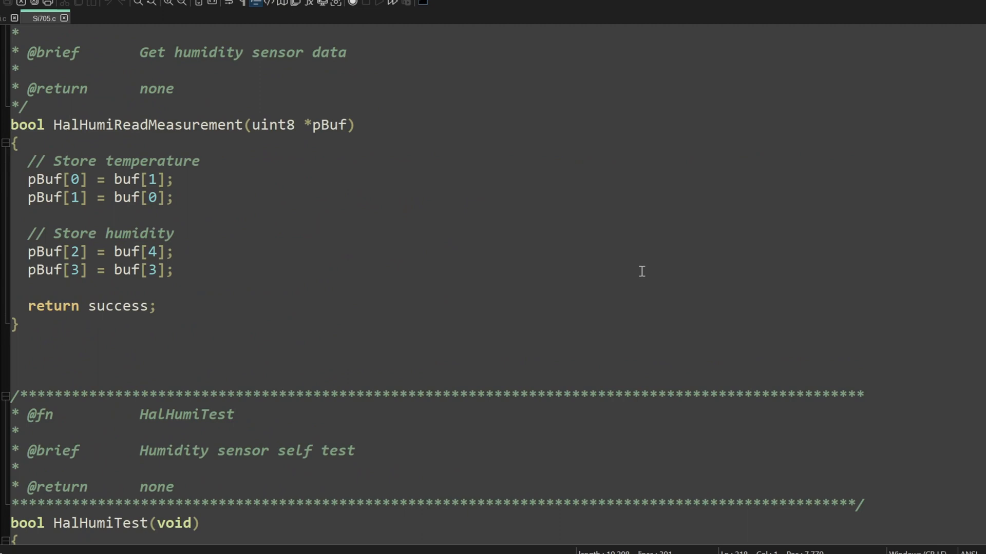
pyautogui.scroll(-3)
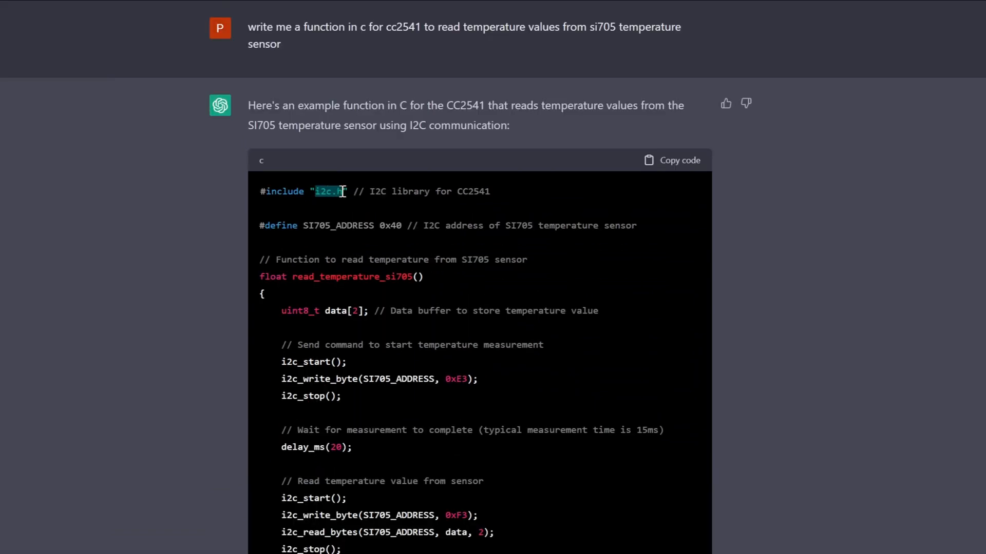
pyautogui.moveTo(319, 401)
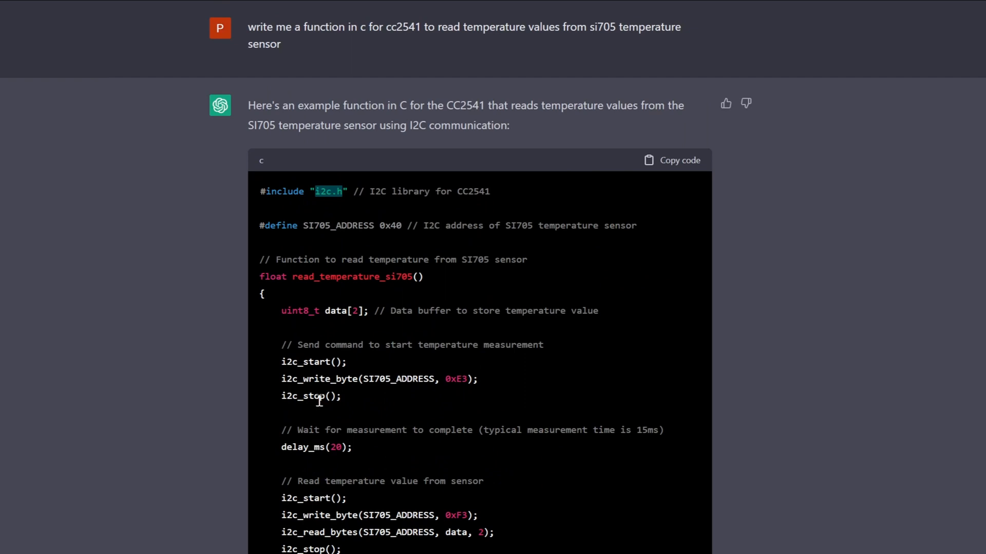
pyautogui.scroll(-3)
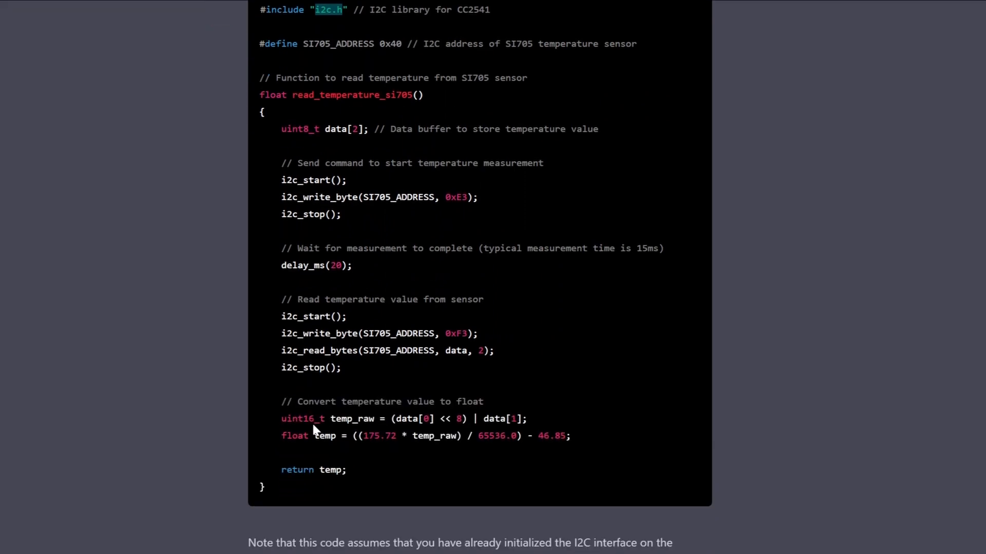
pyautogui.doubleClick(291, 197)
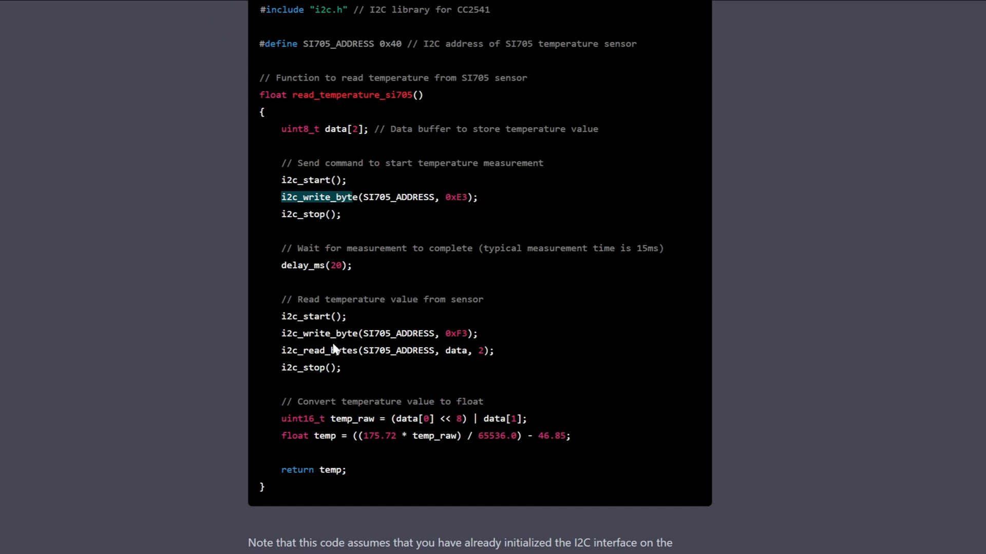
pyautogui.moveTo(297, 290)
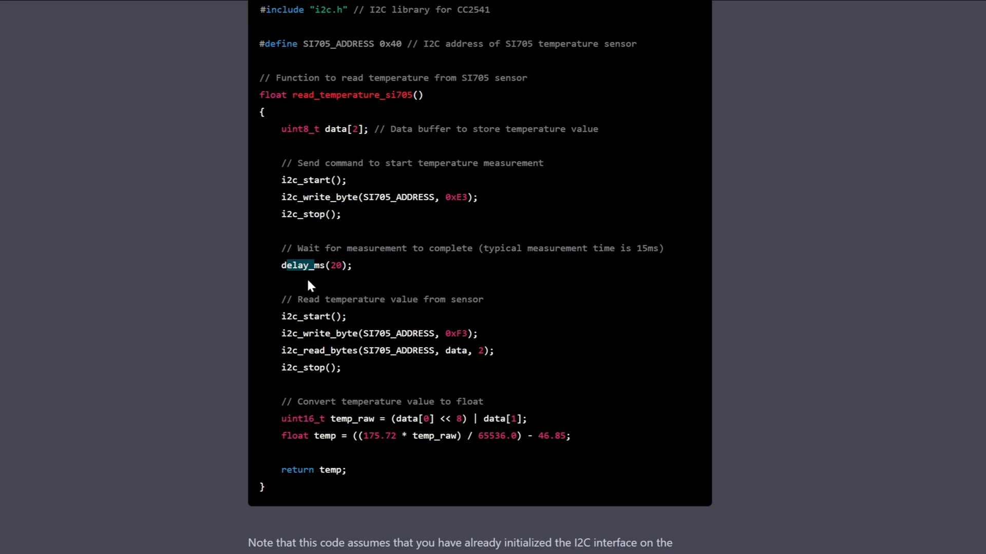
pyautogui.scroll(-3)
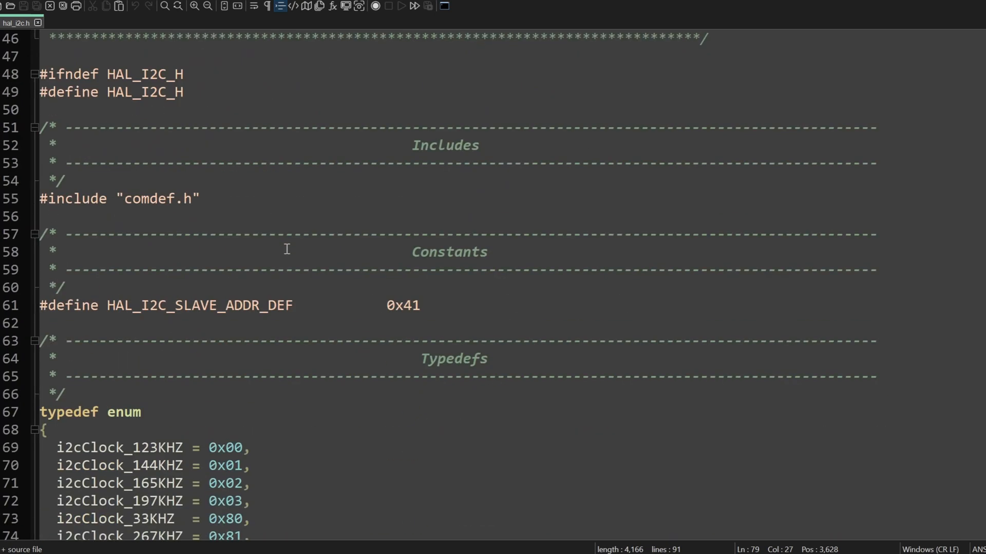
# Scroll hal_i2c.h to its I2C constants and i2cClock clock-rate enum.
pyautogui.scroll(-3)
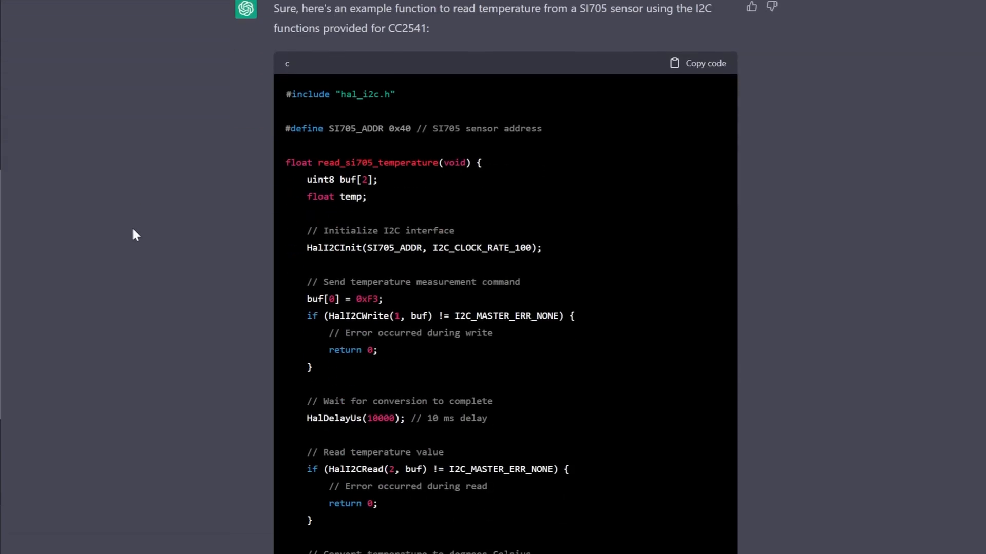
# Review ChatGPT's read_si705_temperature code block for the CC2541, including its Celsius conversion.
pyautogui.scroll(-3)
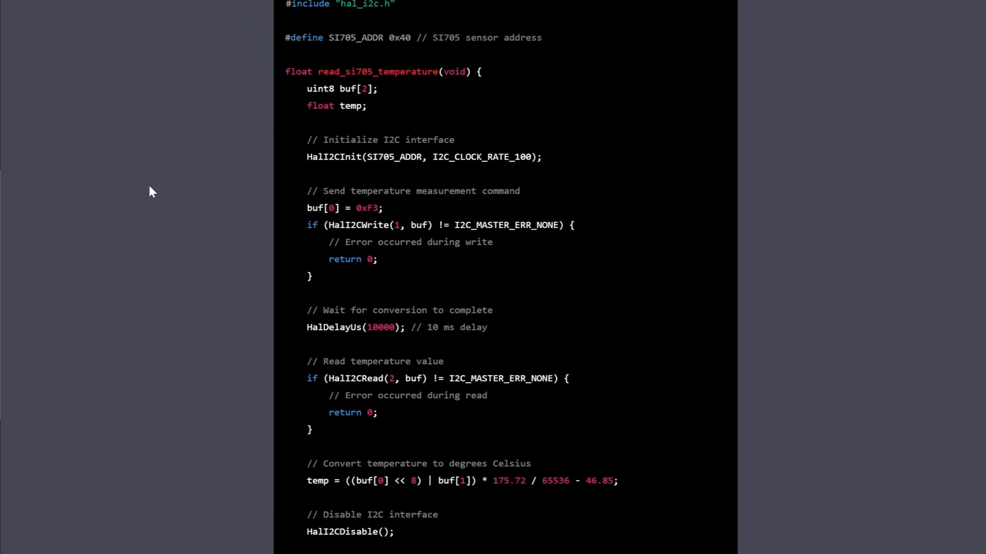
pyautogui.moveTo(157, 188)
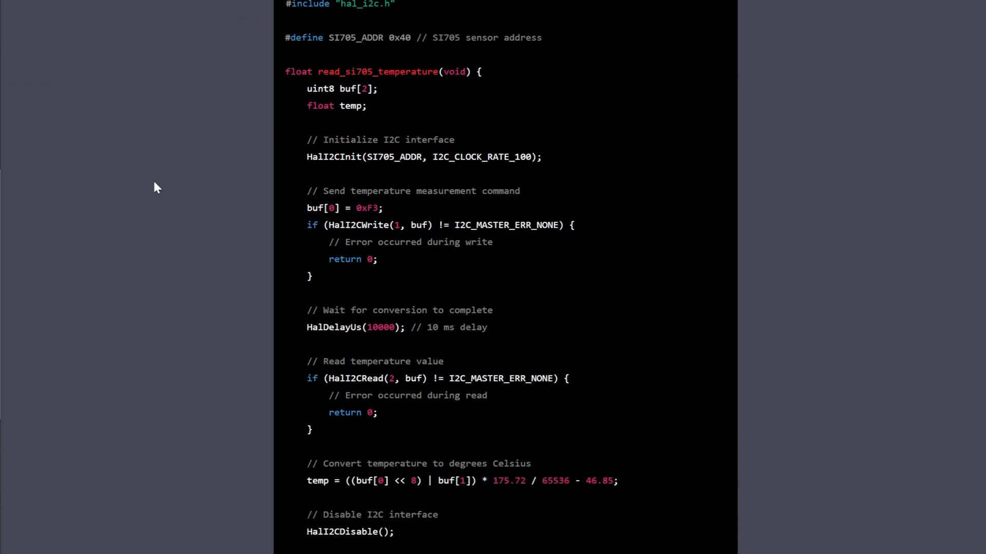
pyautogui.scroll(-3)
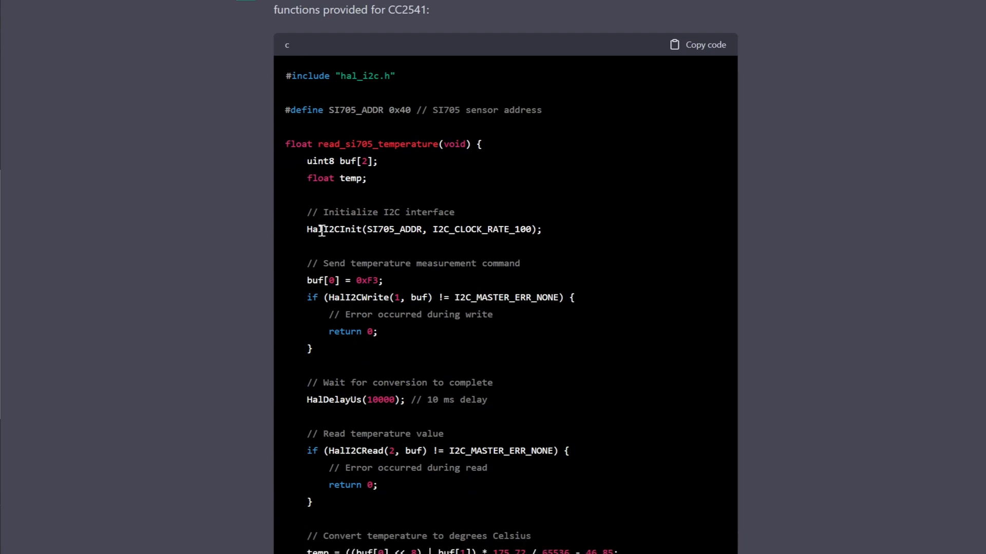
pyautogui.scroll(-3)
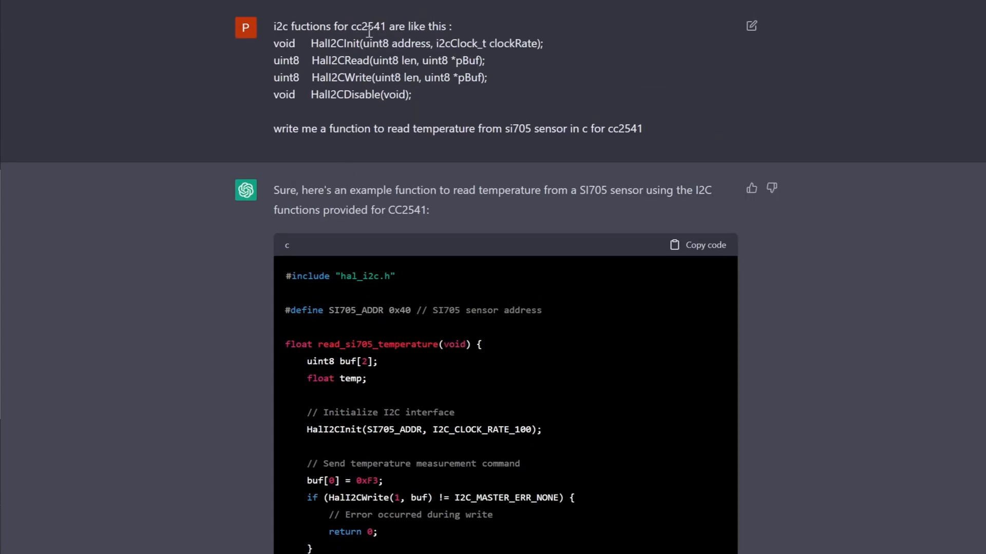
pyautogui.moveTo(368, 28)
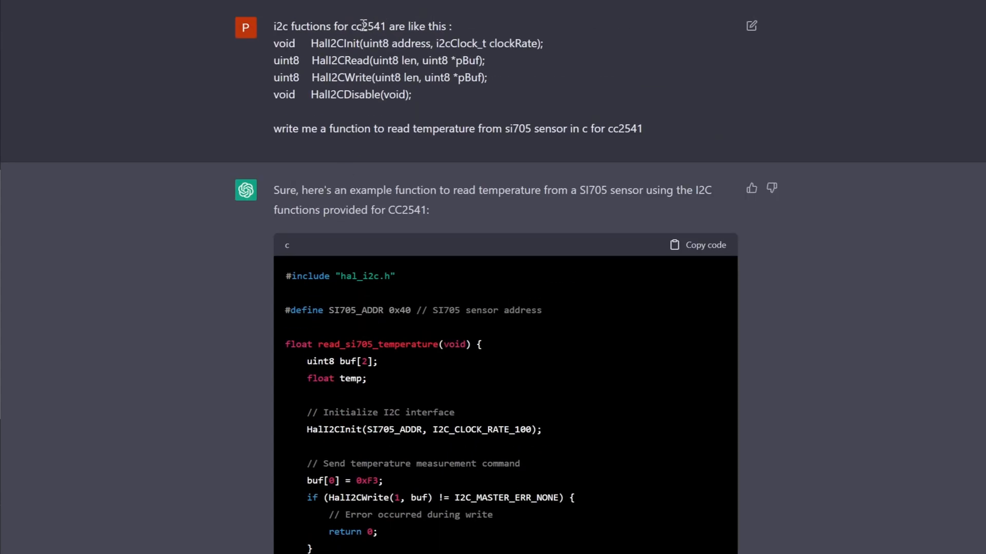
pyautogui.scroll(-3)
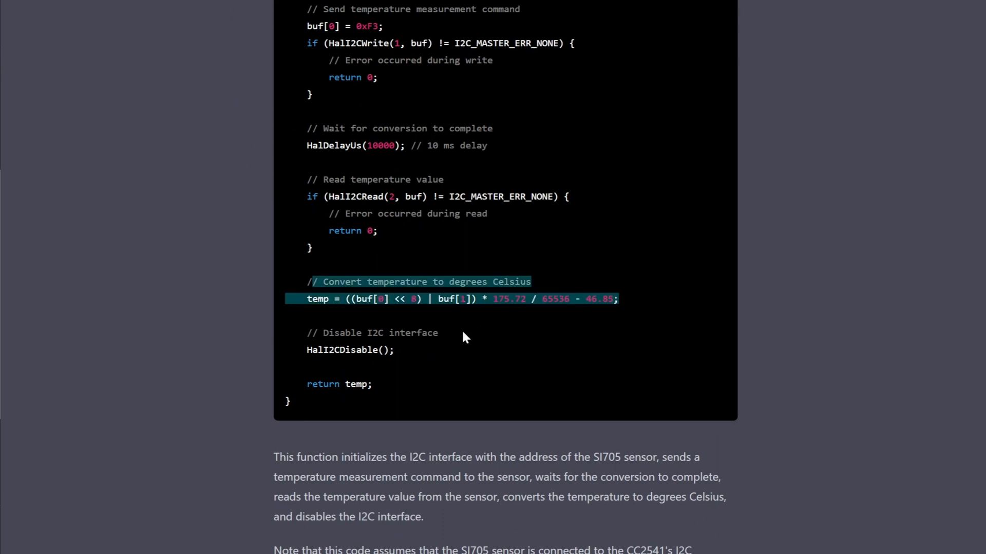
pyautogui.scroll(3)
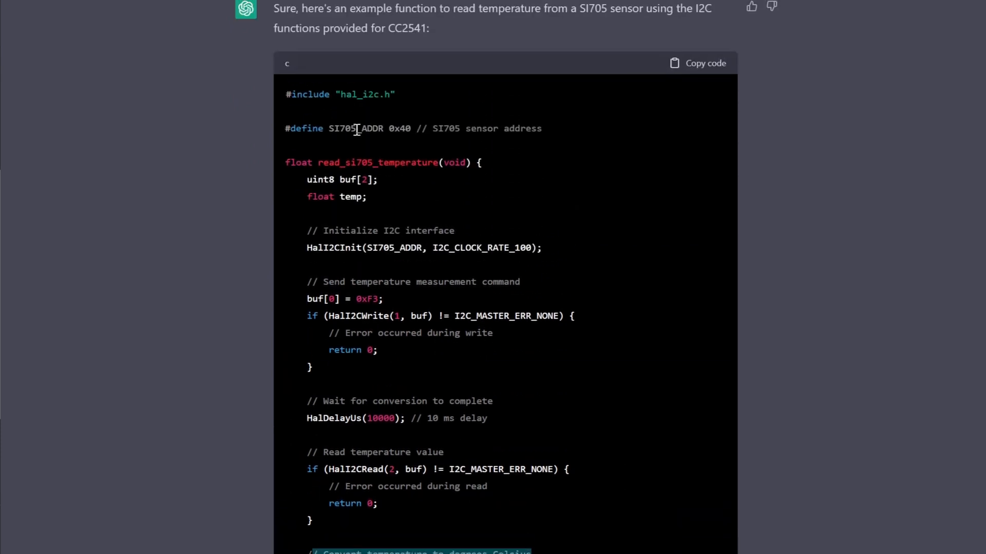
pyautogui.click(697, 62)
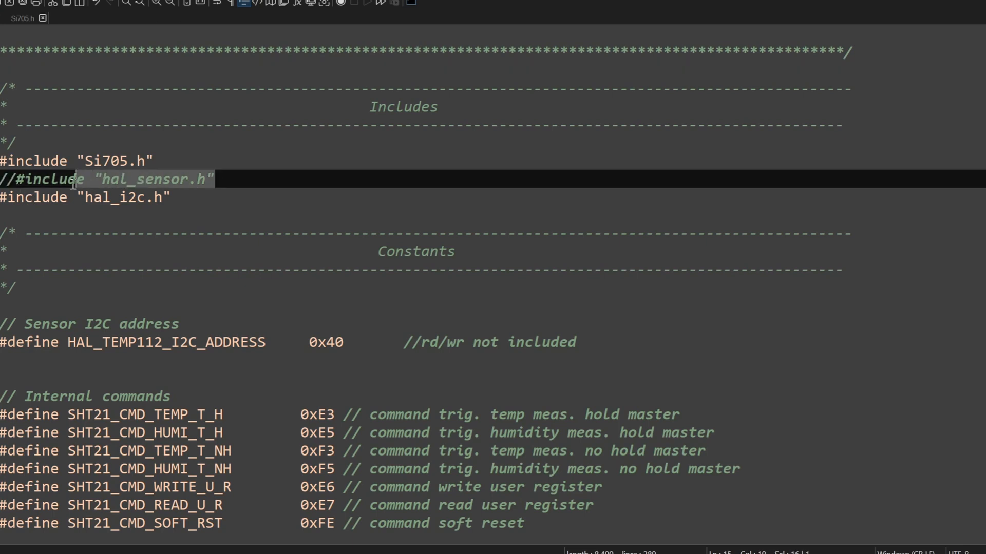
pyautogui.moveTo(225, 257)
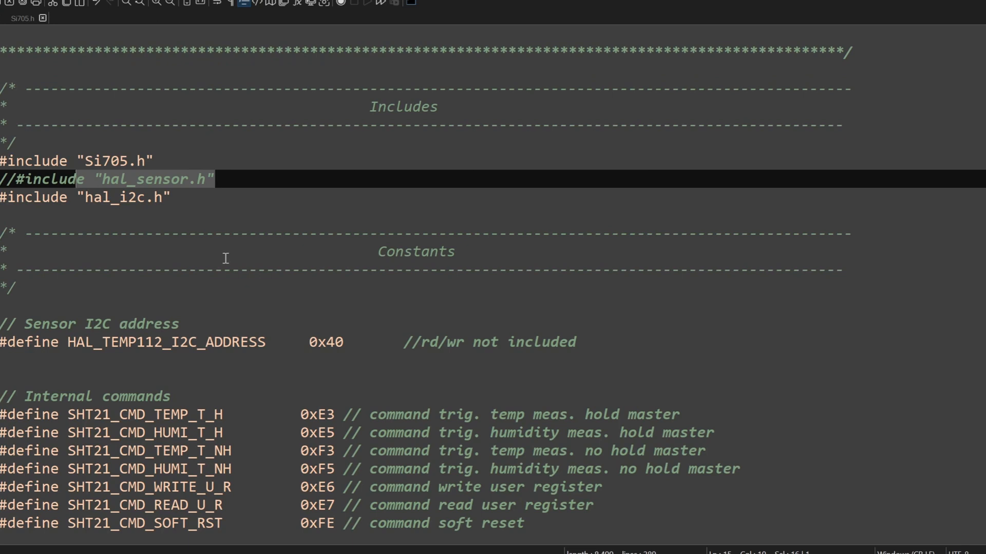
# Select the hal_i2c.h include in Si705.c and scroll past the sensor #define constants.
pyautogui.click(92, 197)
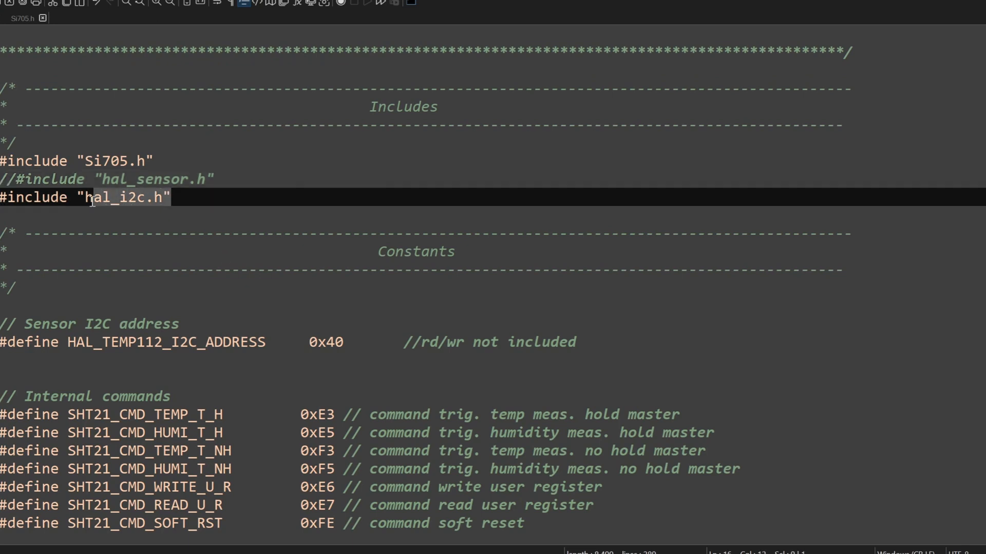
pyautogui.moveTo(163, 231)
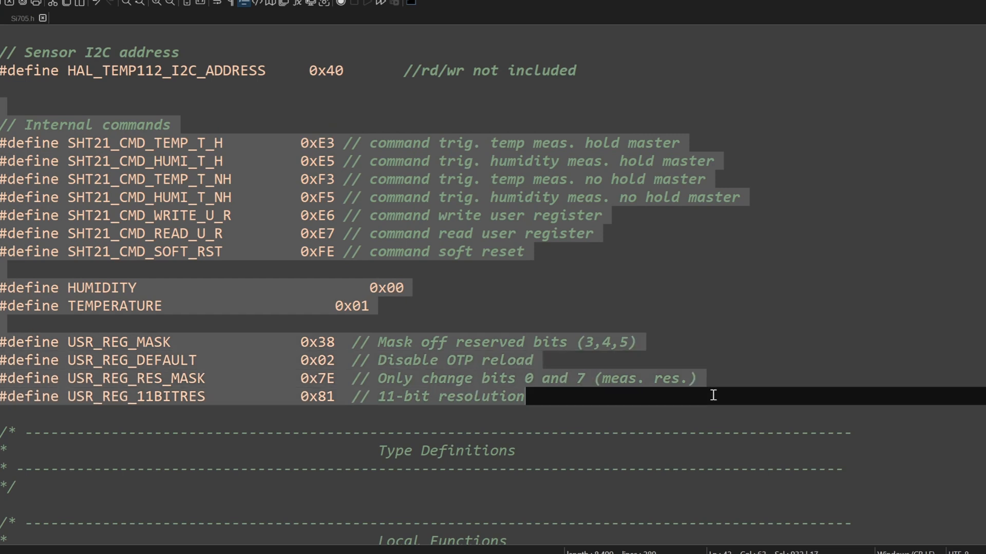
pyautogui.moveTo(709, 381)
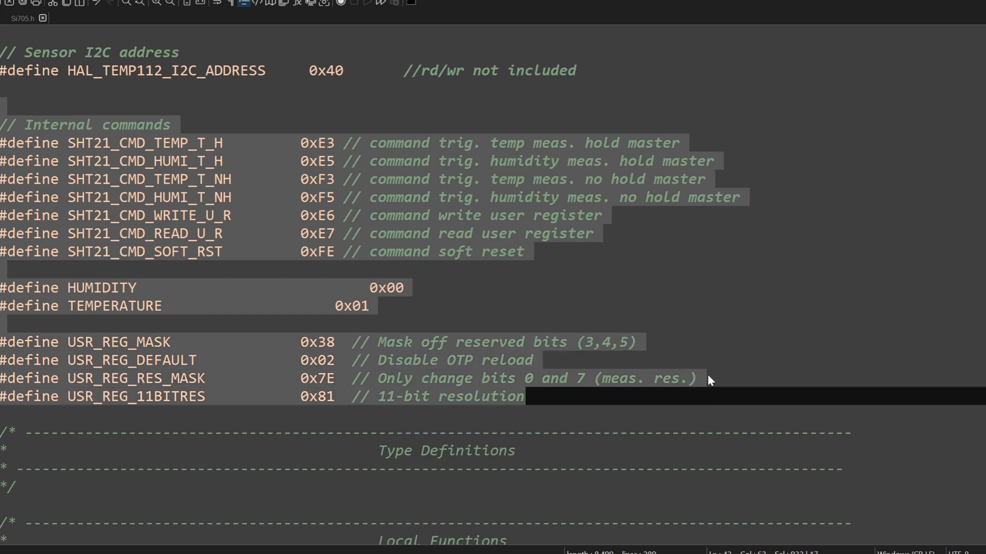
pyautogui.scroll(-3)
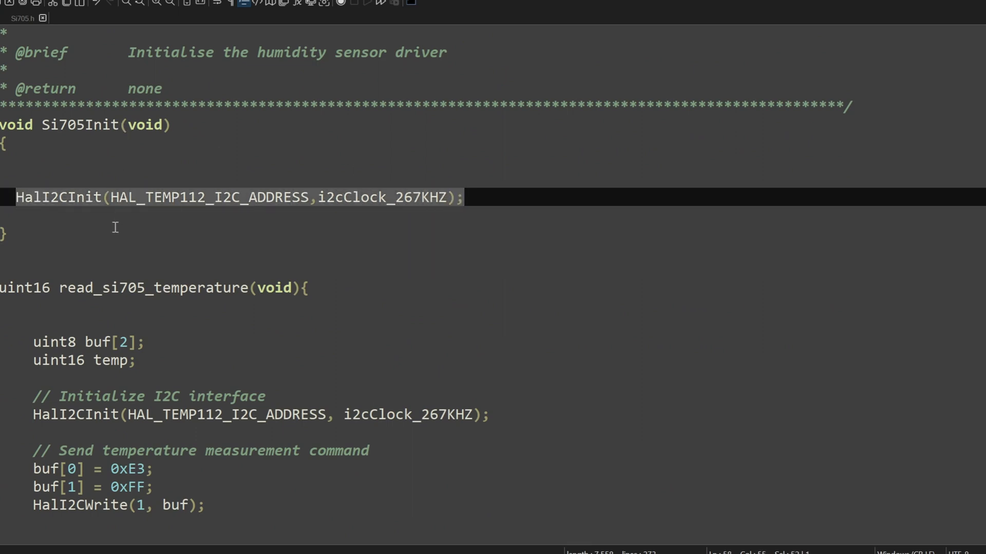
pyautogui.scroll(-3)
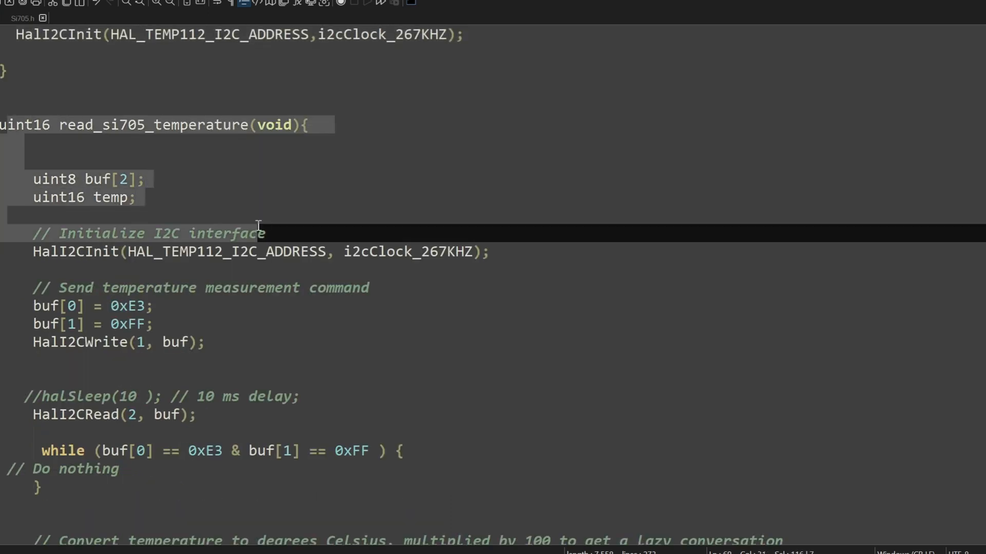
pyautogui.scroll(-3)
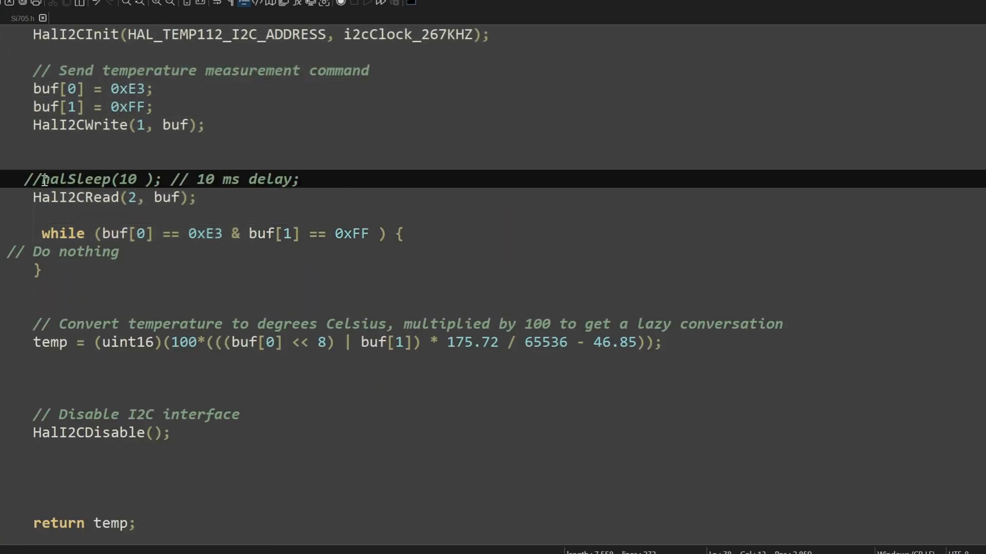
pyautogui.doubleClick(76, 179)
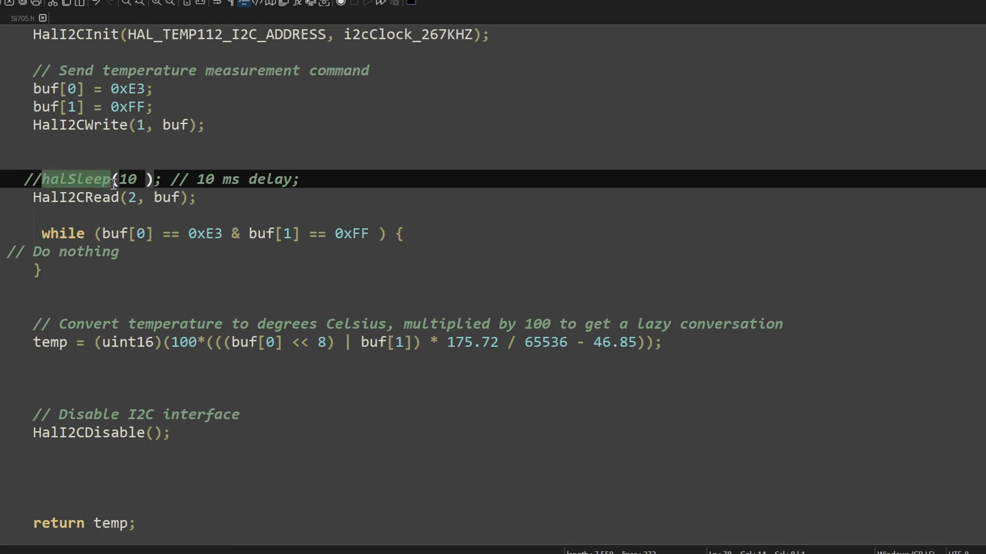
pyautogui.moveTo(162, 207)
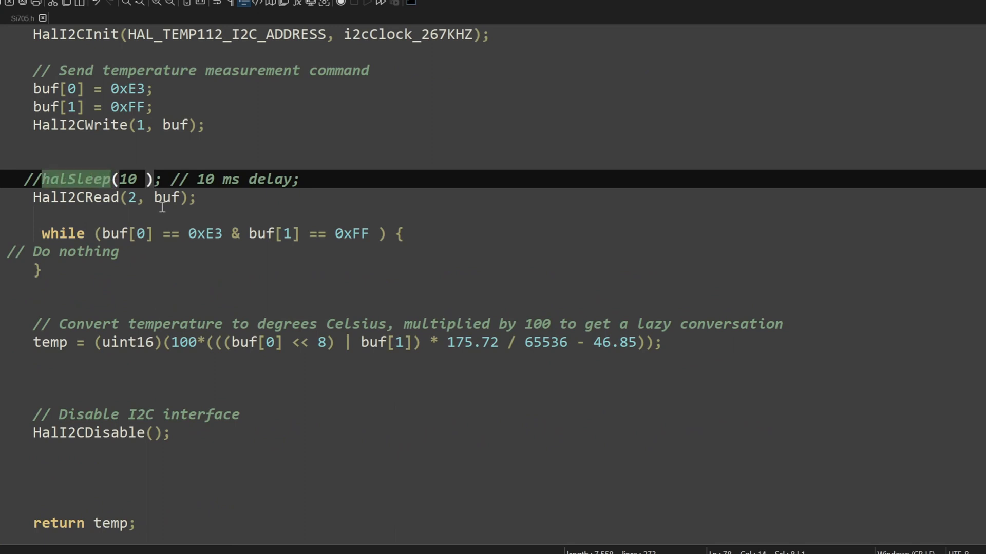
pyautogui.moveTo(229, 178)
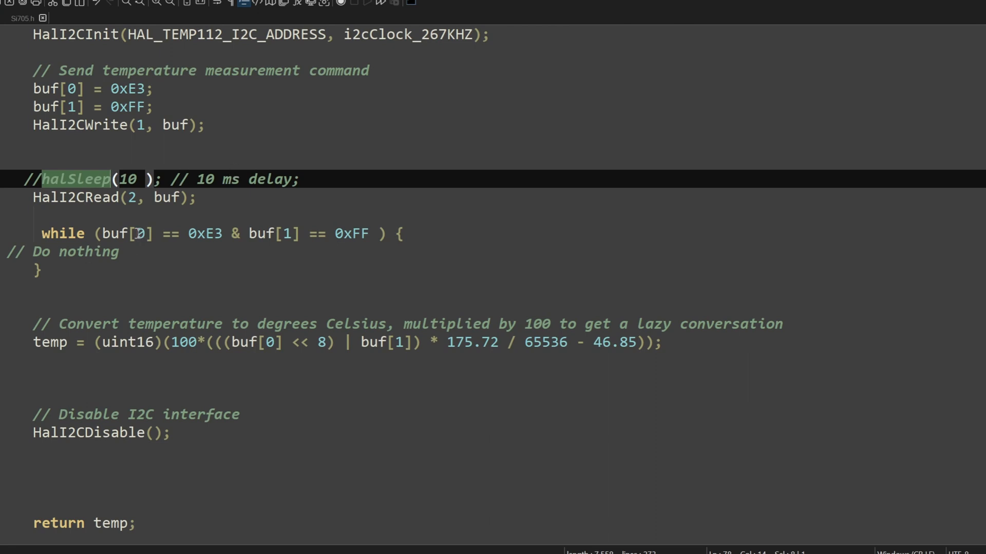
pyautogui.moveTo(298, 241)
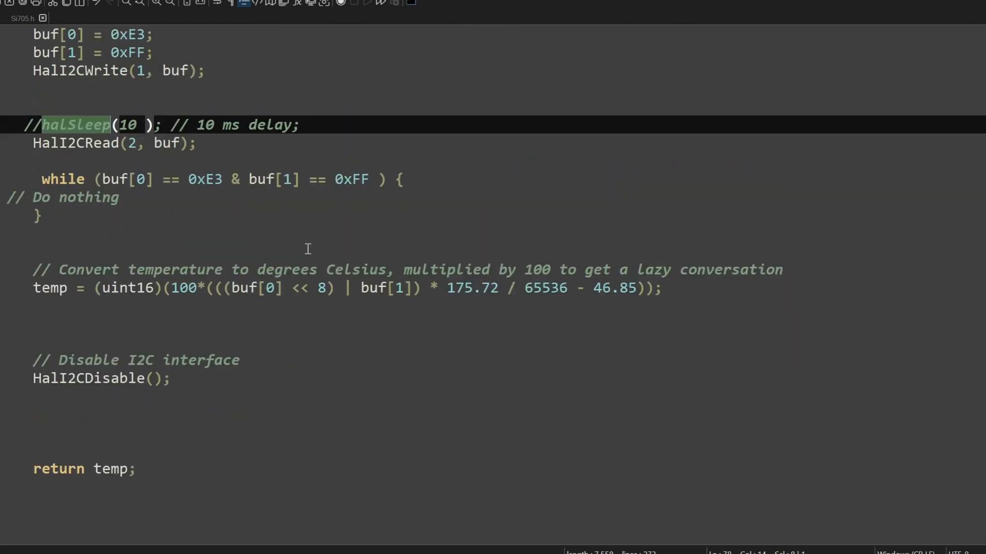
# Check the read_si705_temperature prototype in Si705.h, then highlight Si705.c's multiply-by-100 factor.
pyautogui.click(59, 16)
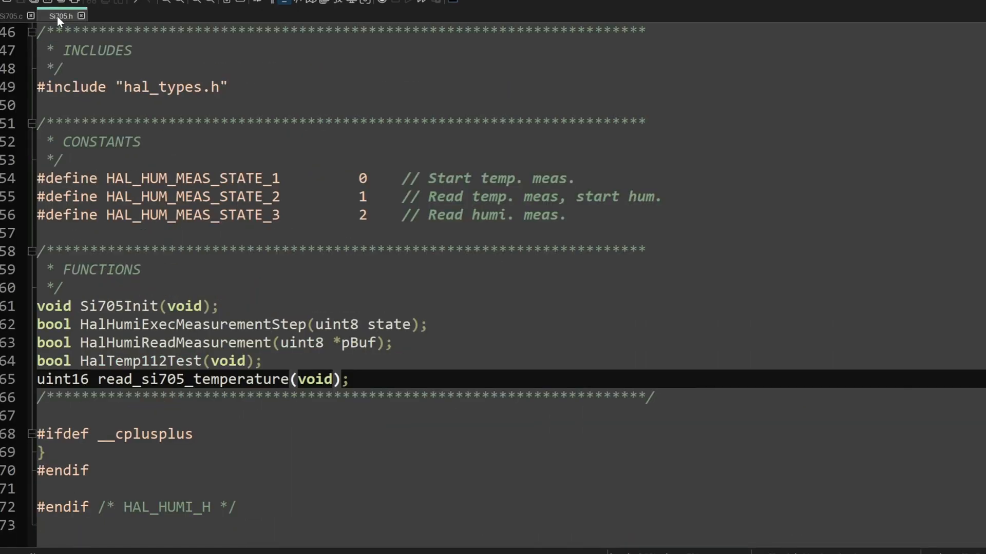
pyautogui.moveTo(115, 312)
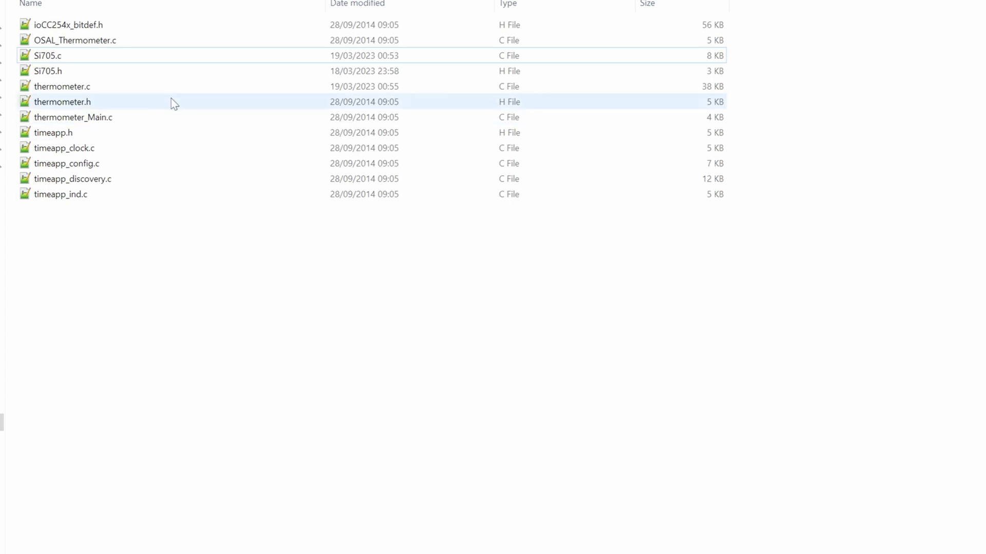
pyautogui.doubleClick(46, 71)
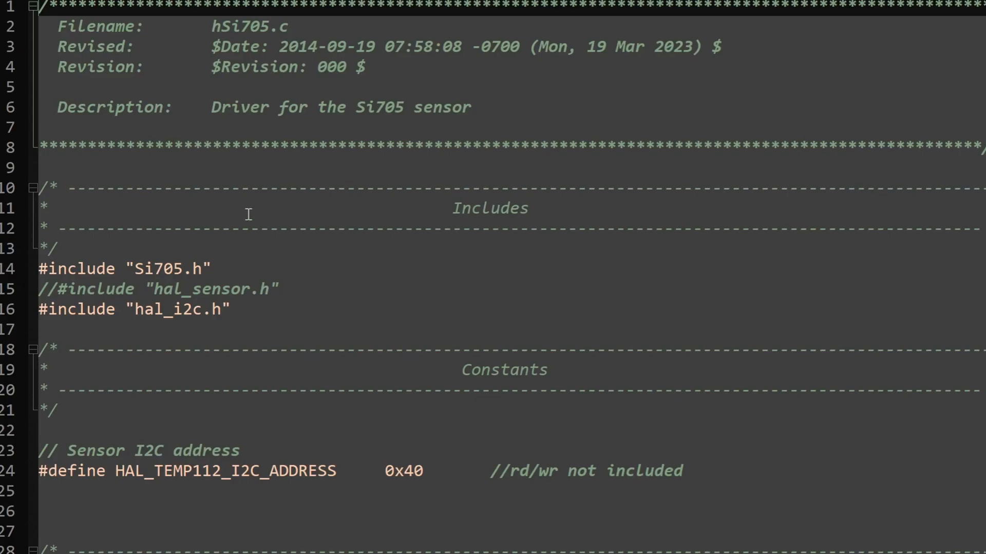
pyautogui.scroll(-3)
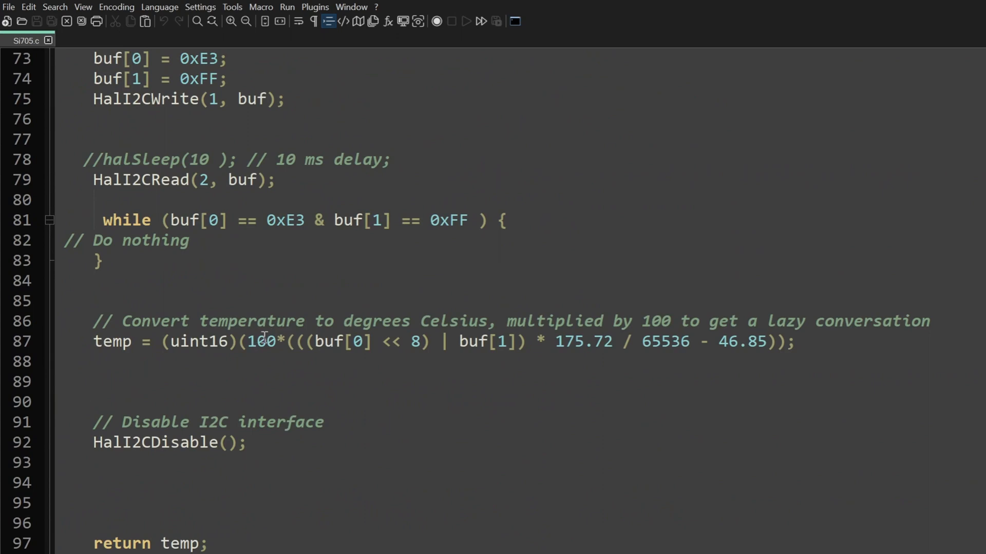
pyautogui.doubleClick(260, 341)
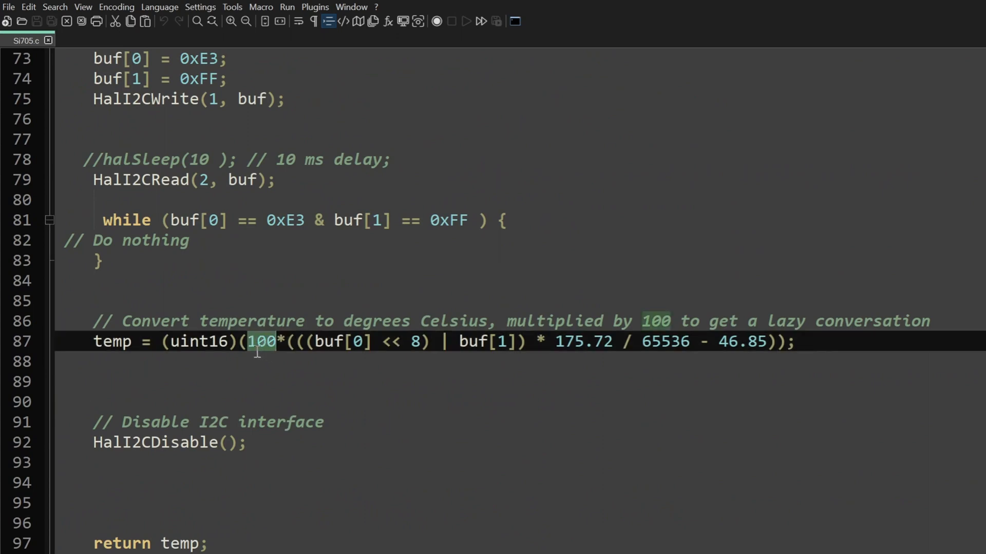
pyautogui.moveTo(294, 354)
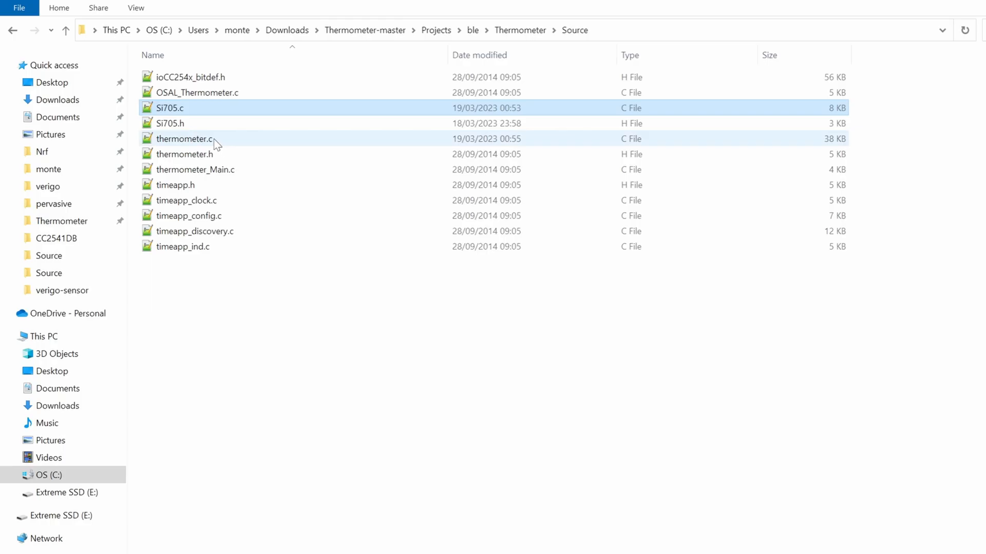
# Open thermometer.c and step through its read_si705_temperature calls with Find Next.
pyautogui.doubleClick(185, 140)
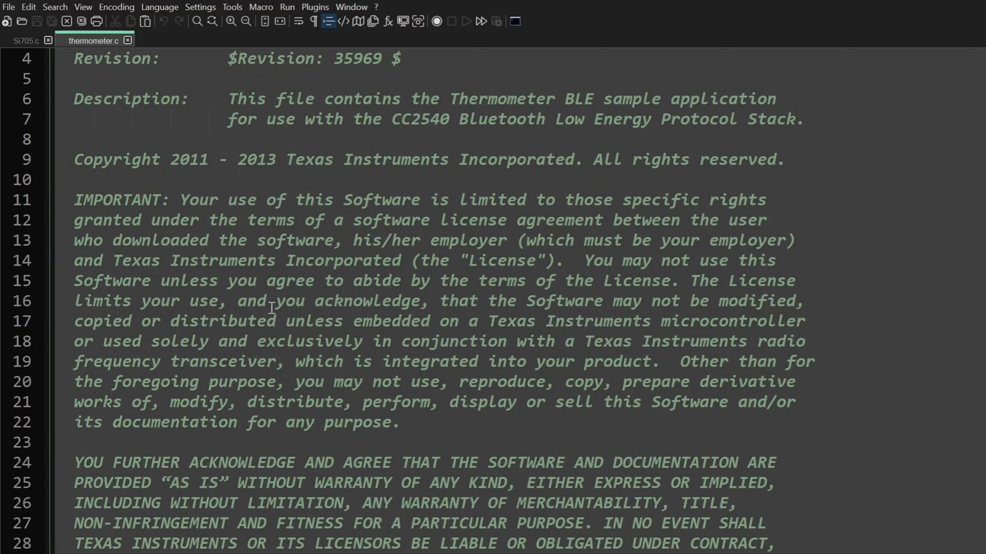
pyautogui.scroll(-3)
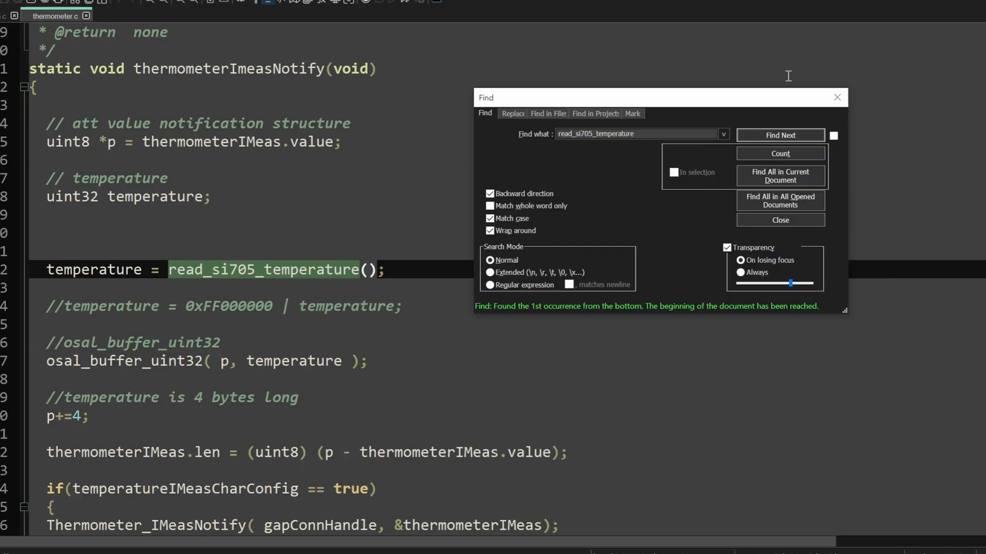
pyautogui.moveTo(337, 218)
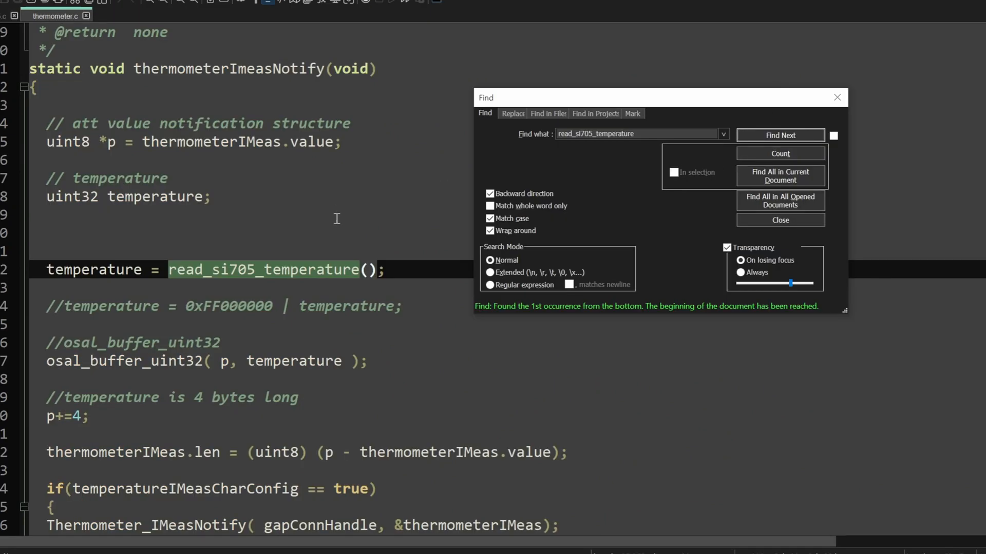
pyautogui.moveTo(117, 266)
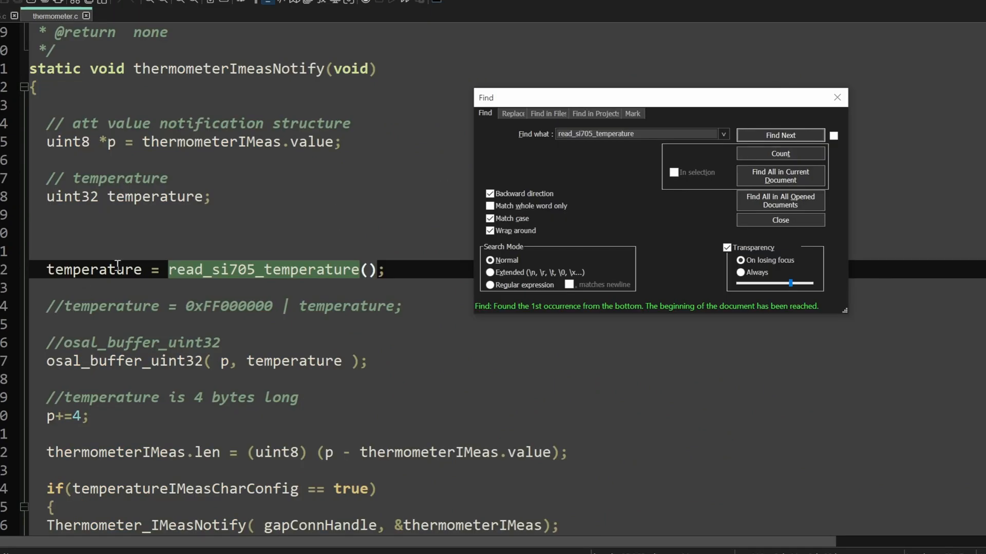
pyautogui.click(779, 135)
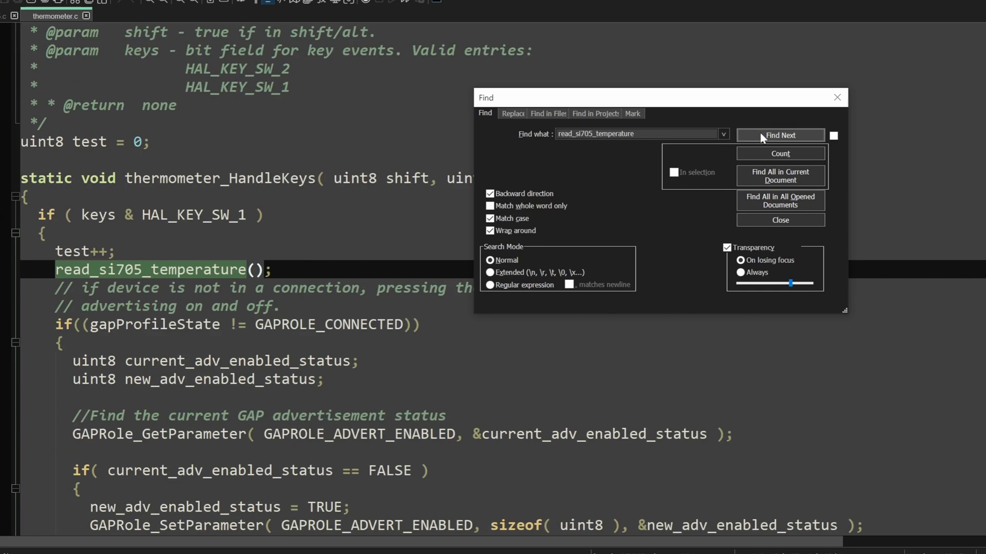
pyautogui.click(780, 135)
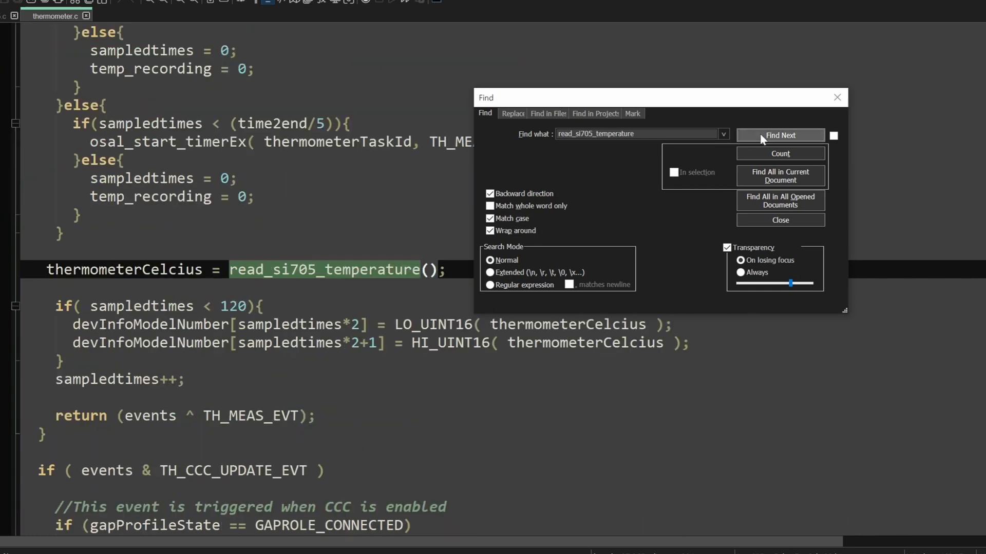